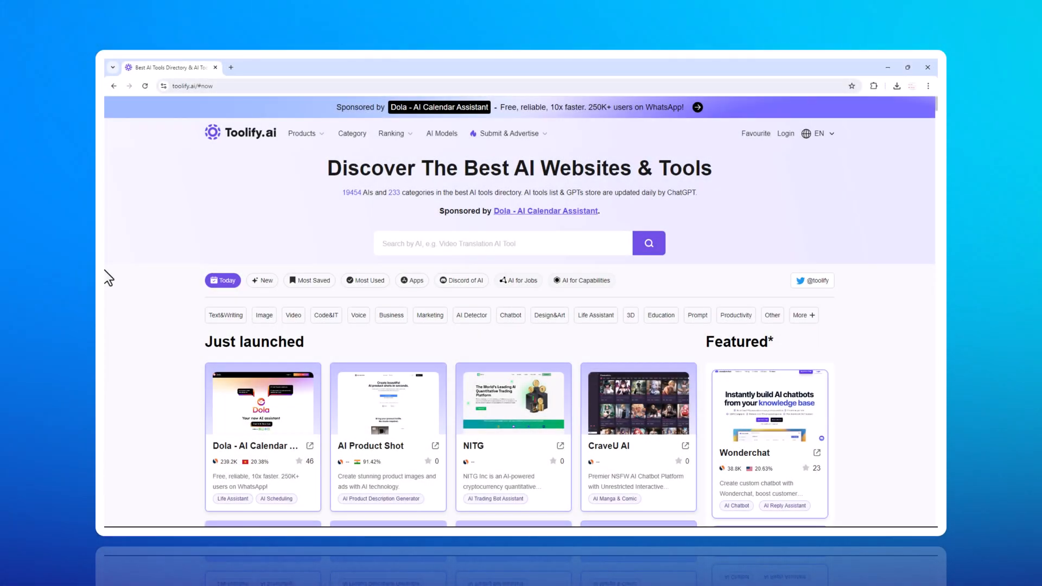
Step: Scroll down through the directory's current listing page of AI tool cards
scroll("down", 3)
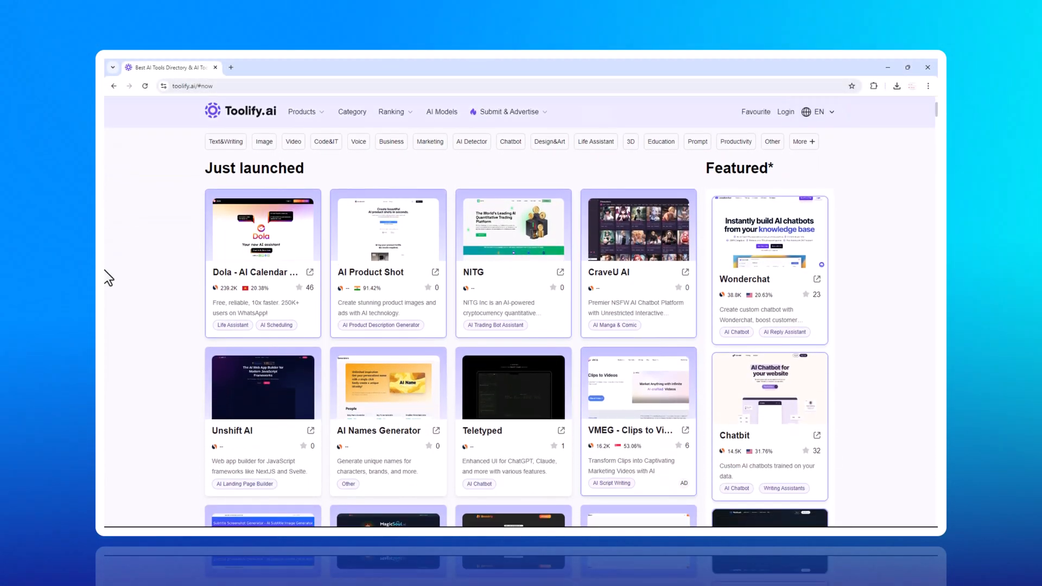
scroll("down", 3)
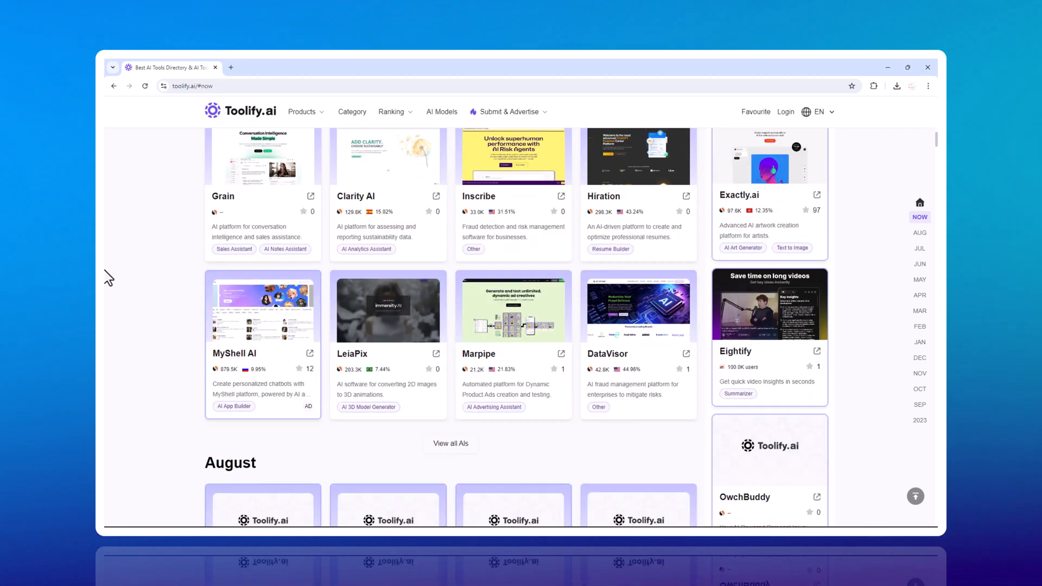
scroll("down", 3)
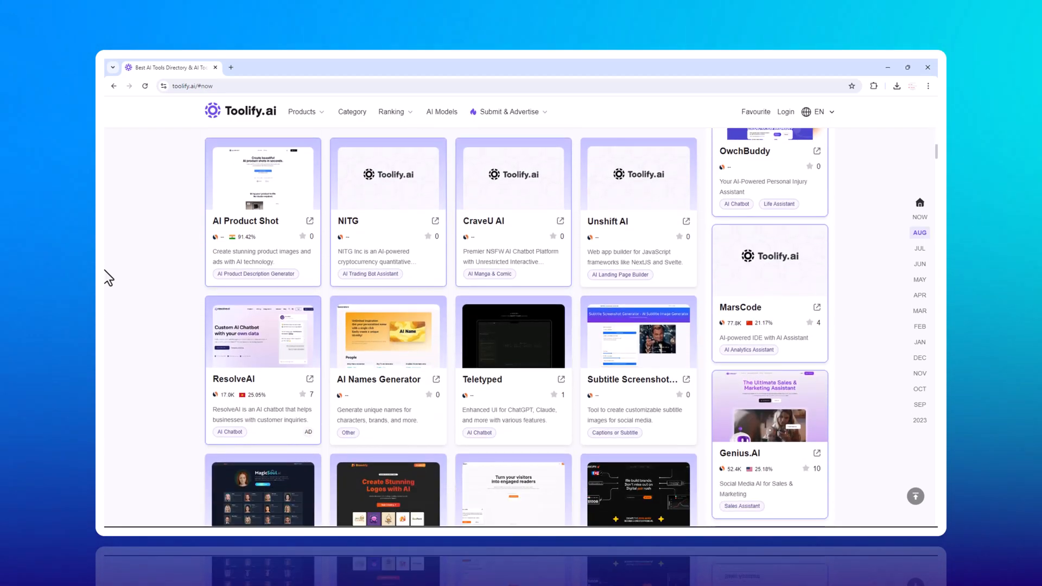
scroll("down", 3)
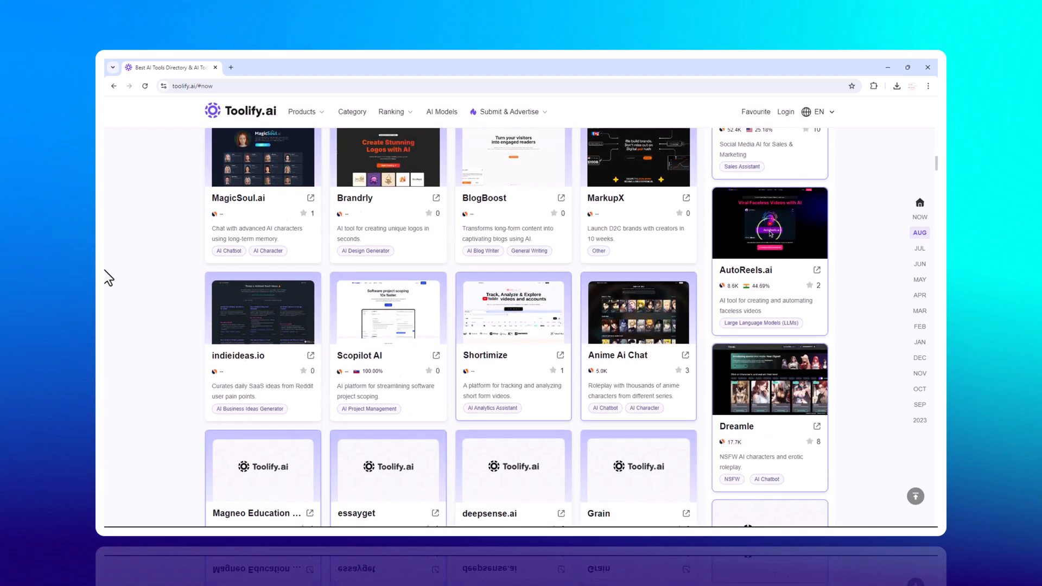
left_click(919, 248)
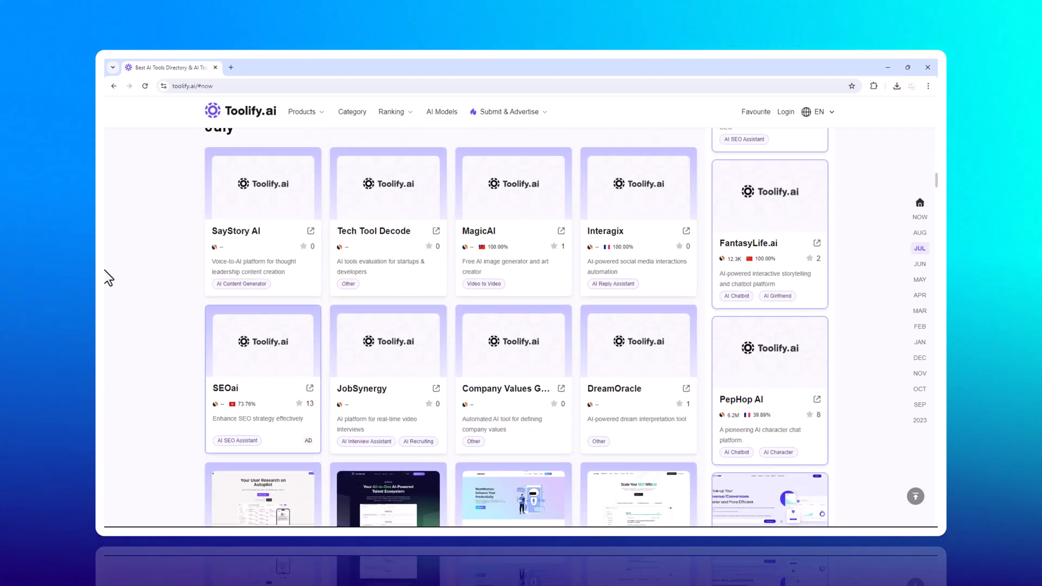
scroll("down", 3)
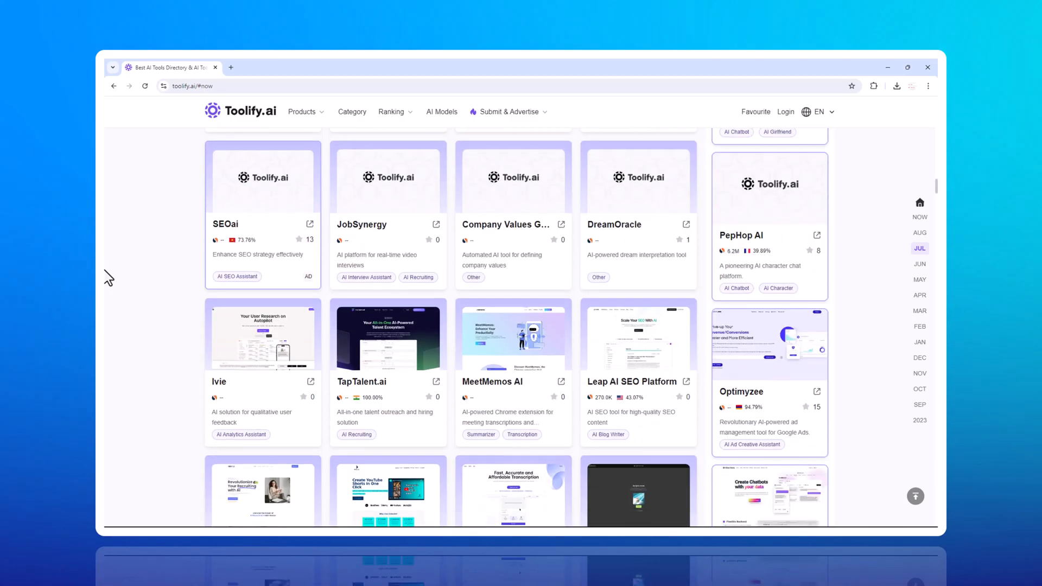
scroll("down", 3)
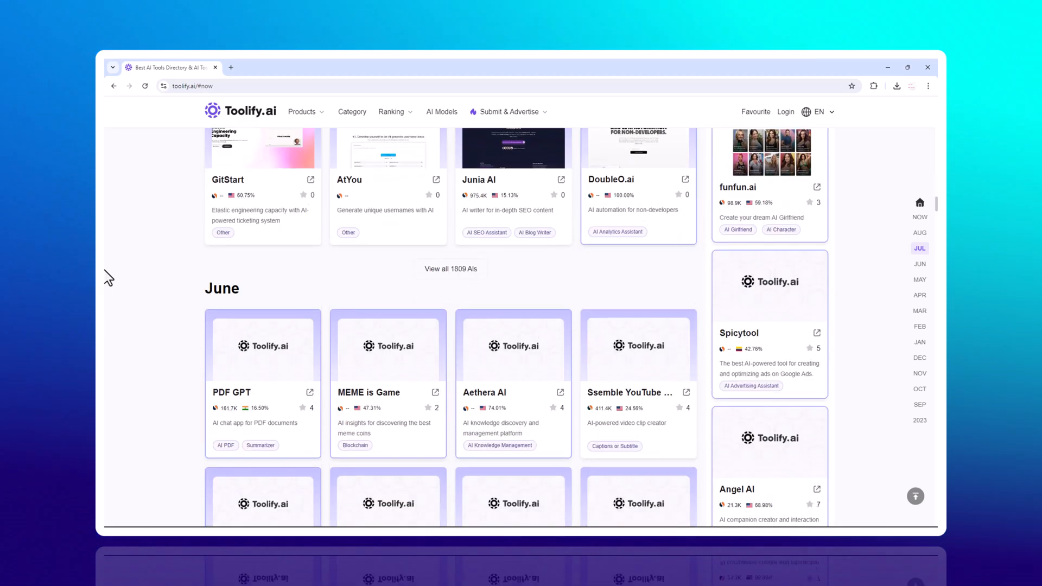
scroll("down", 3)
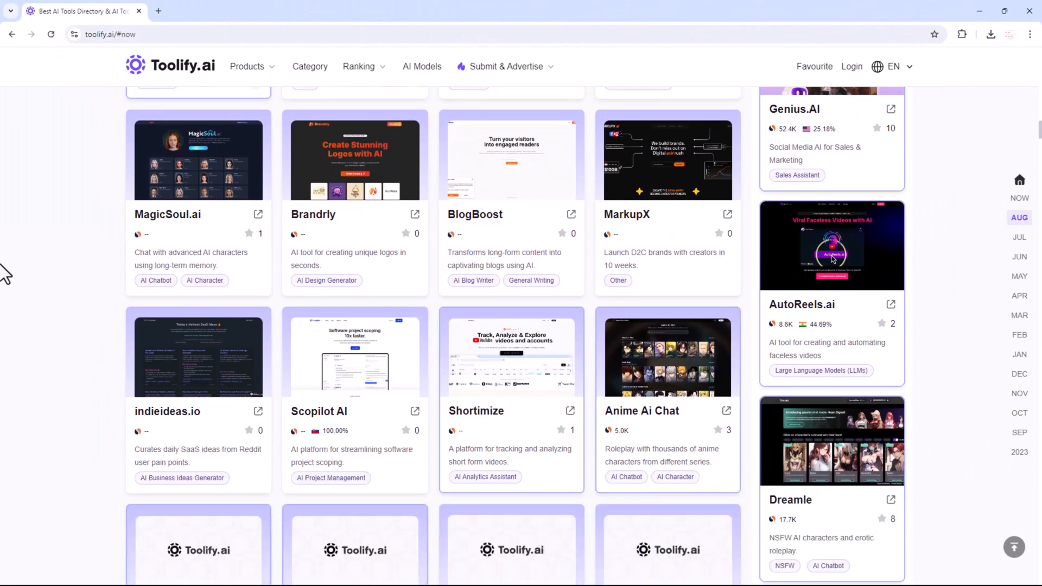
scroll("down", 3)
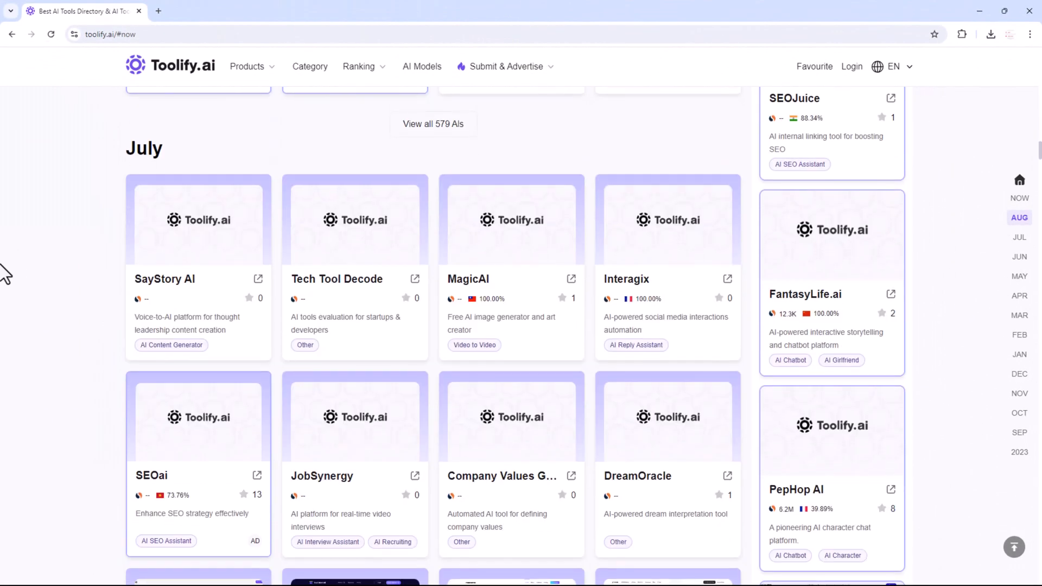
scroll("down", 3)
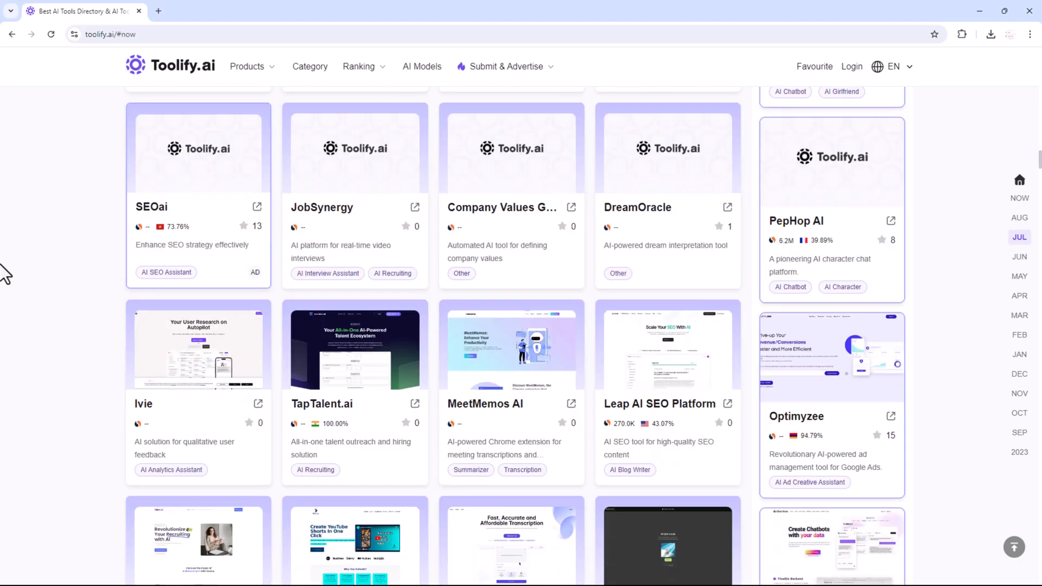
scroll("down", 3)
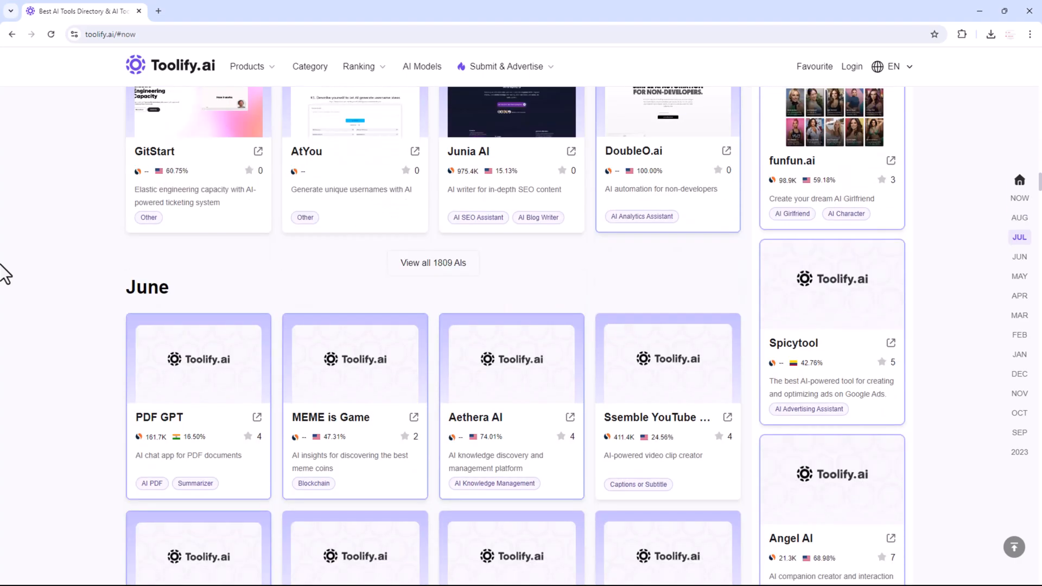
scroll("down", 3)
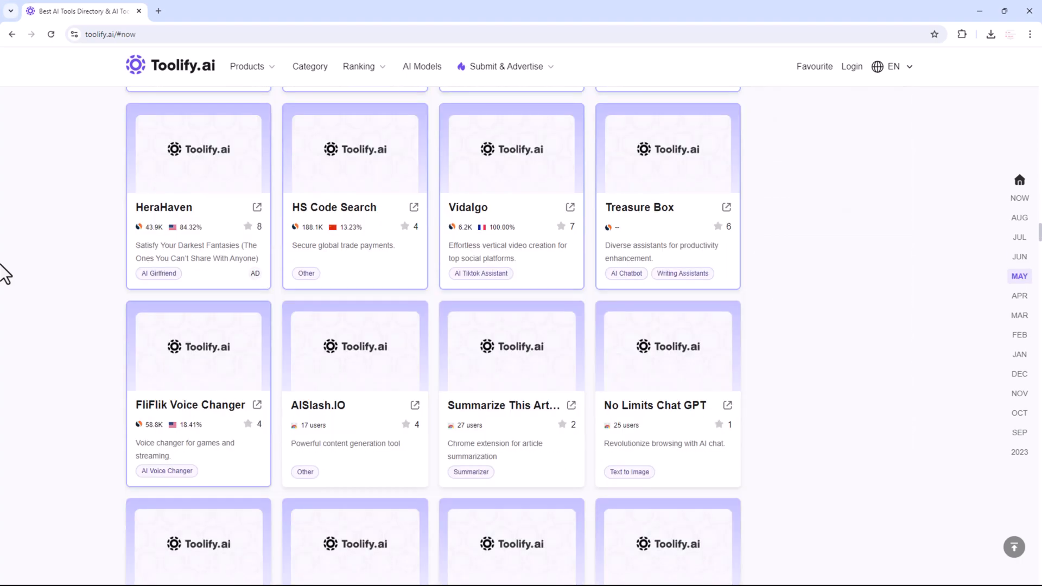
scroll("down", 3)
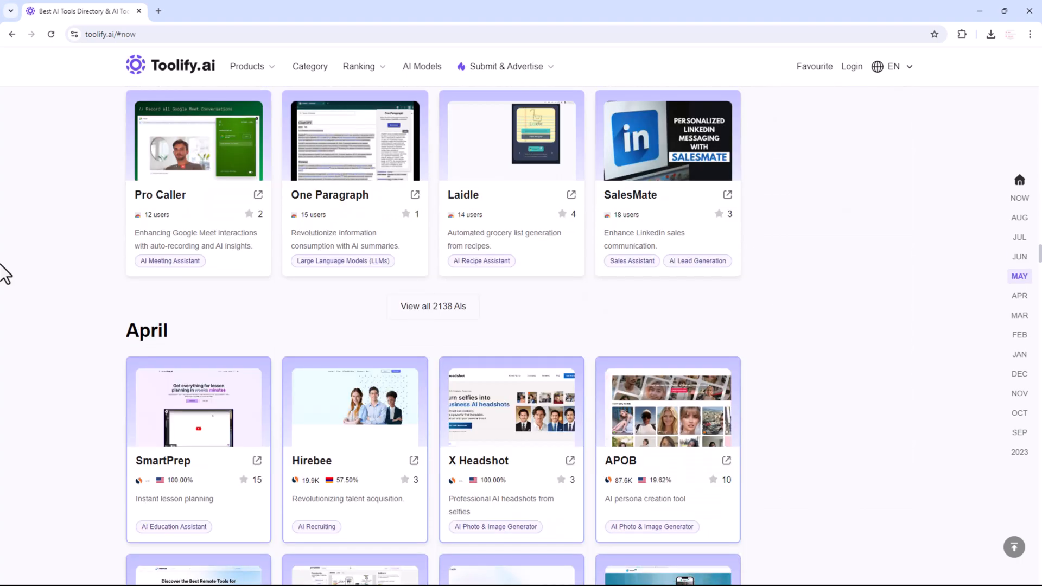
Step: Return to the Toolify.ai homepage and highlight the total count of listed AI tools
left_click(358, 66)
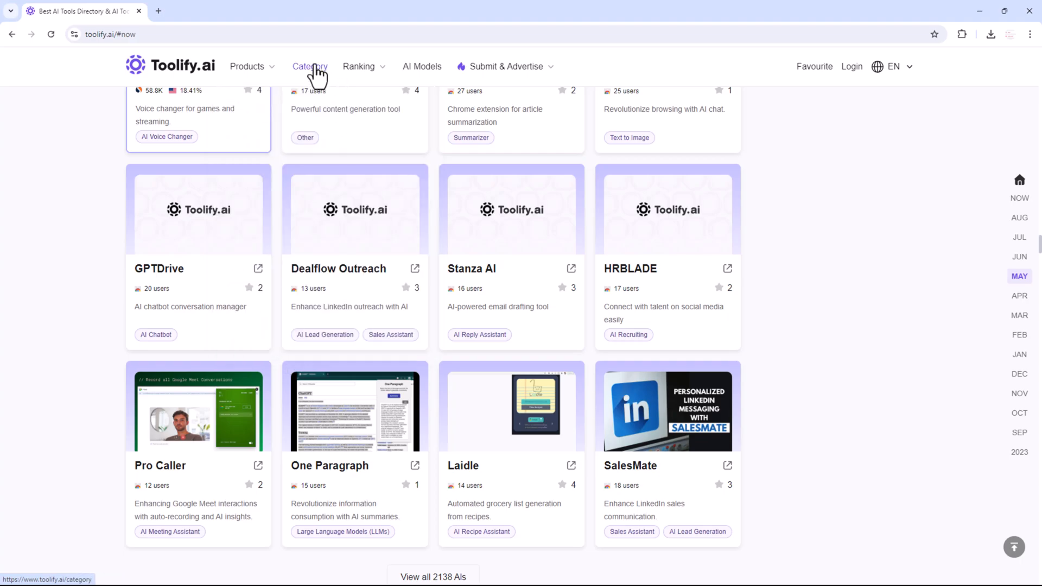
scroll("up", 3)
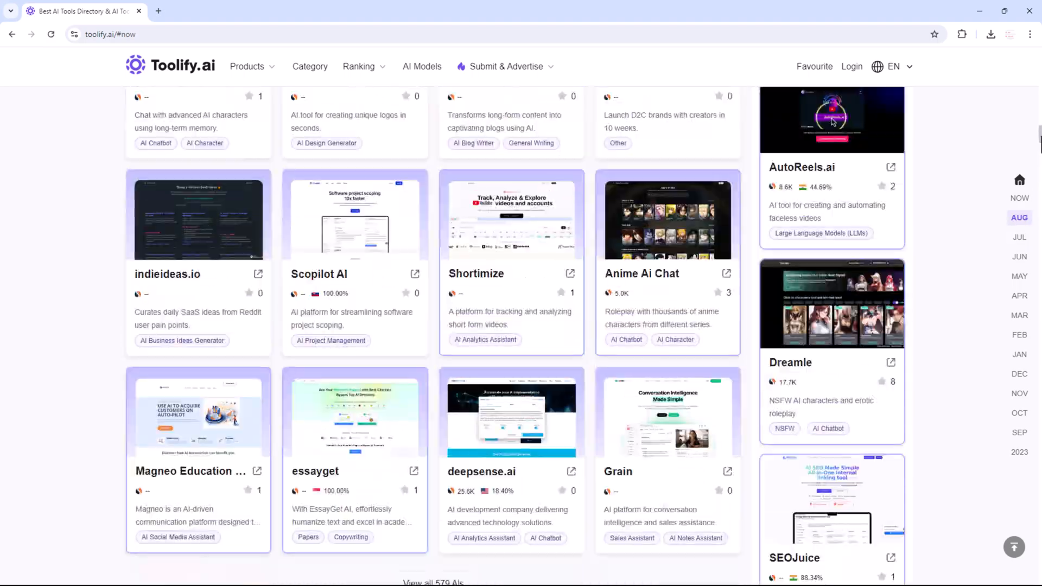
scroll("down", 3)
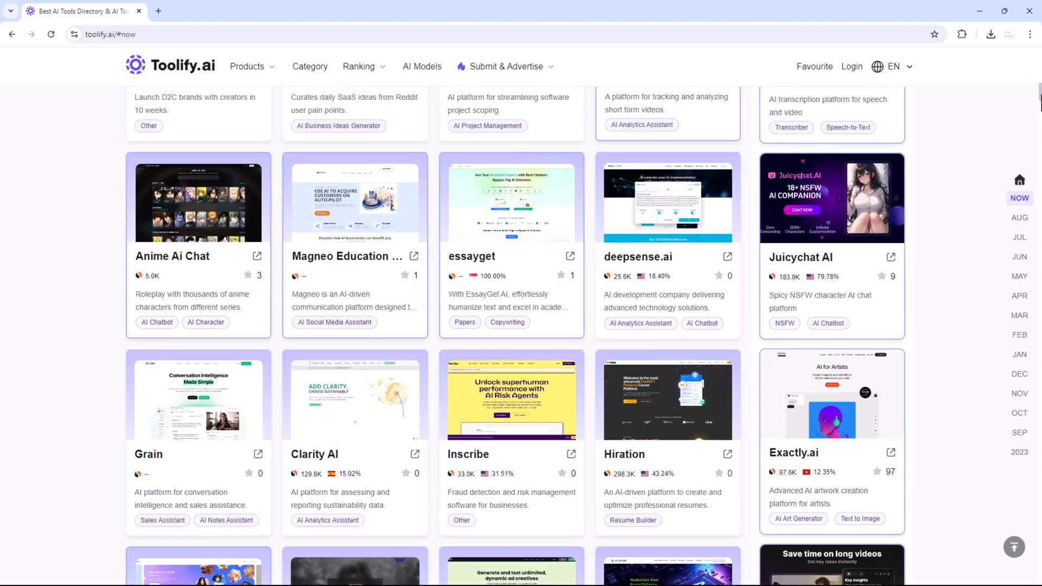
scroll("up", 3)
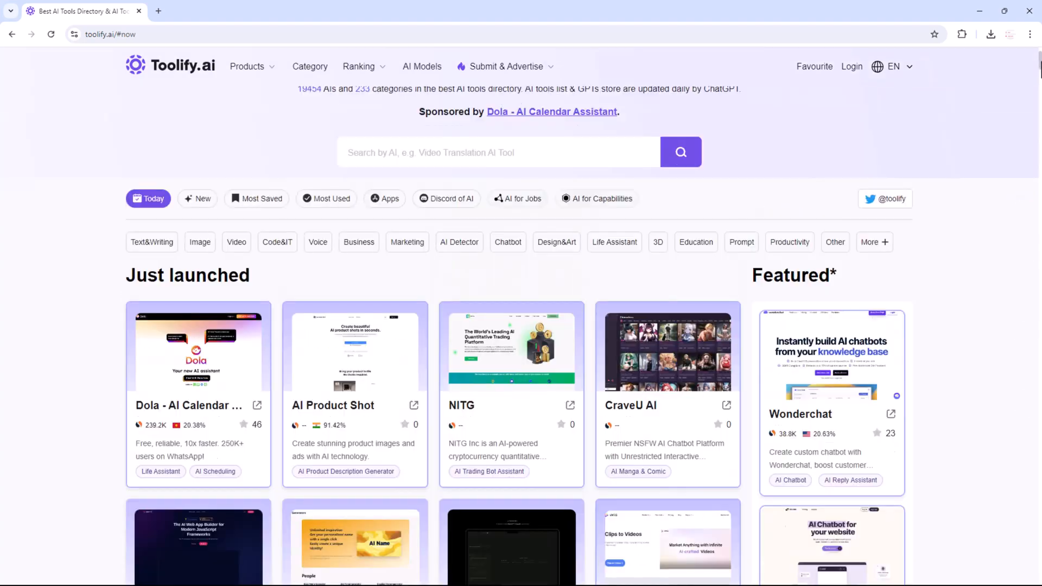
scroll("up", 3)
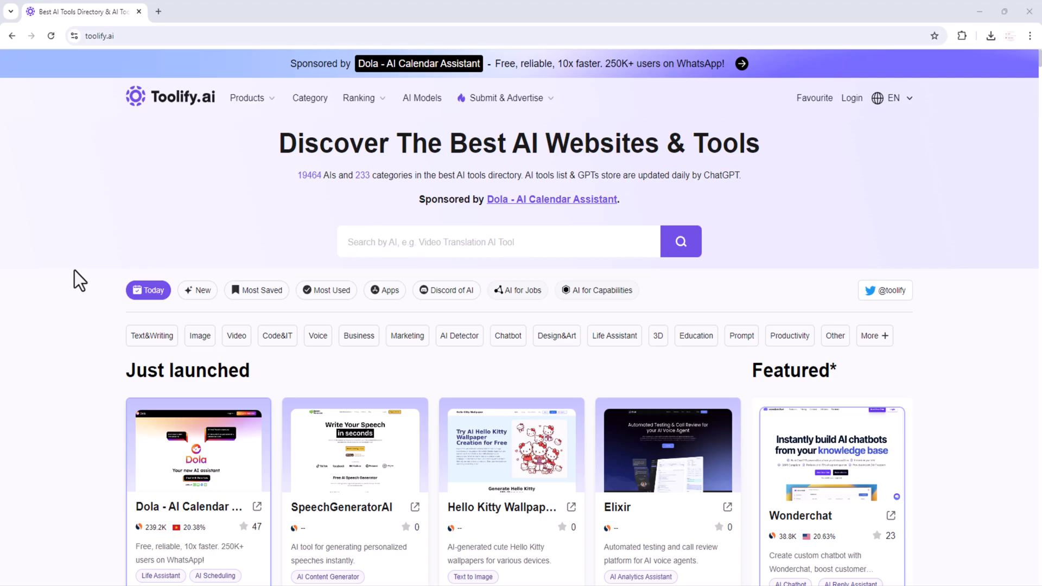
scroll("down", 3)
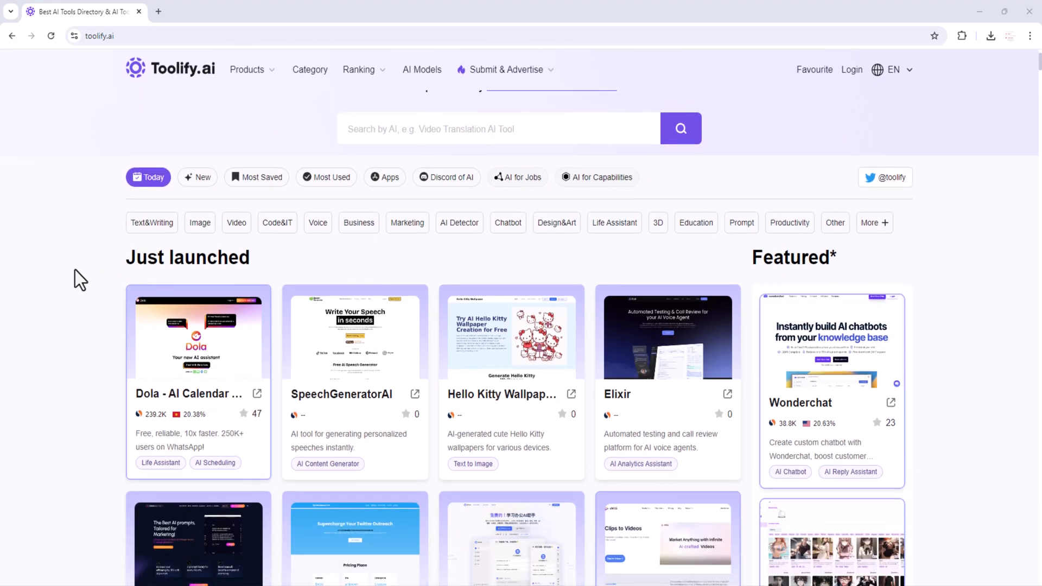
scroll("down", 3)
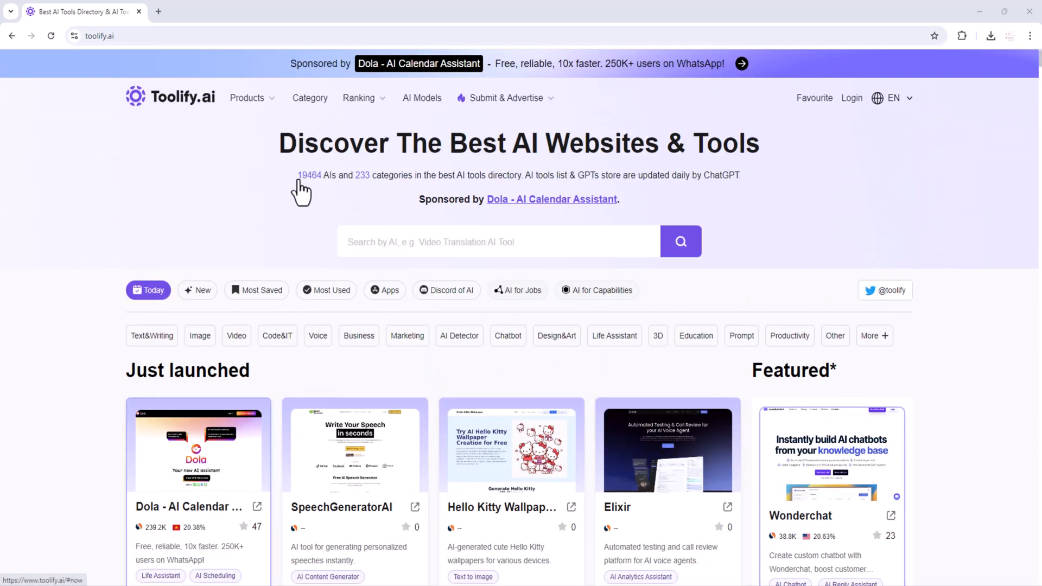
double_click(308, 175)
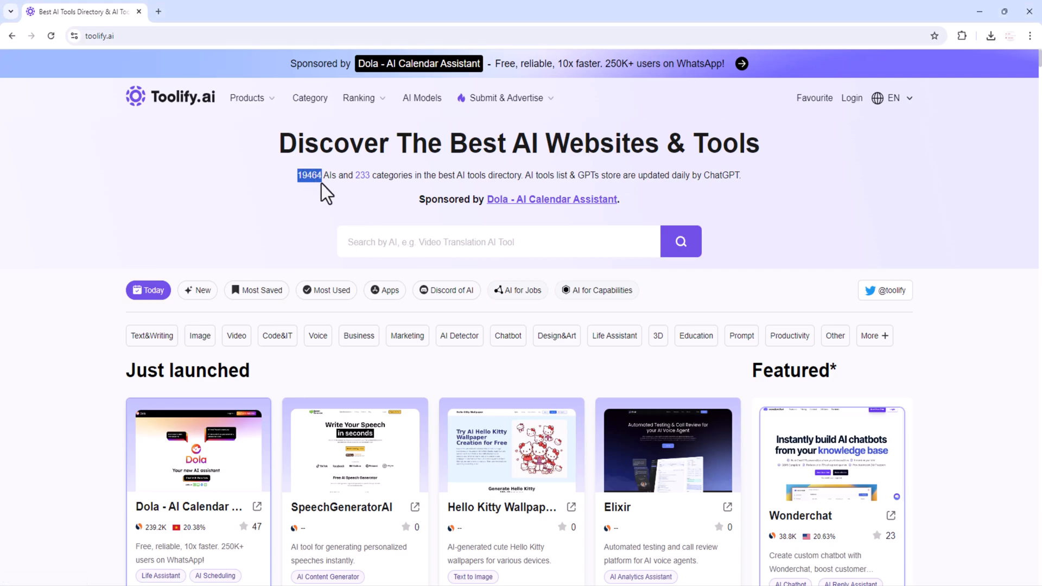
left_click_drag(322, 175, 740, 175)
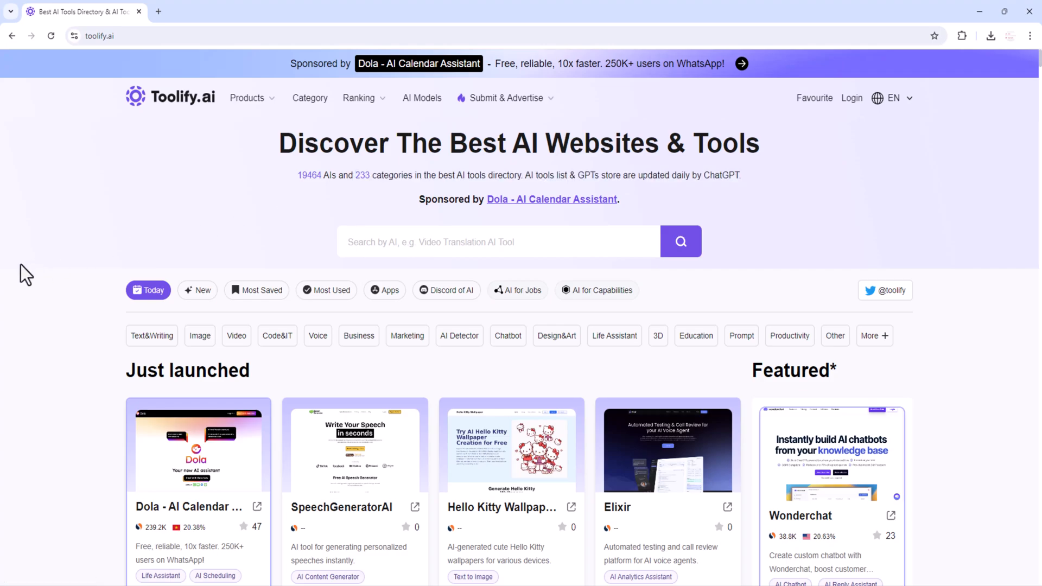
mouse_move(317, 350)
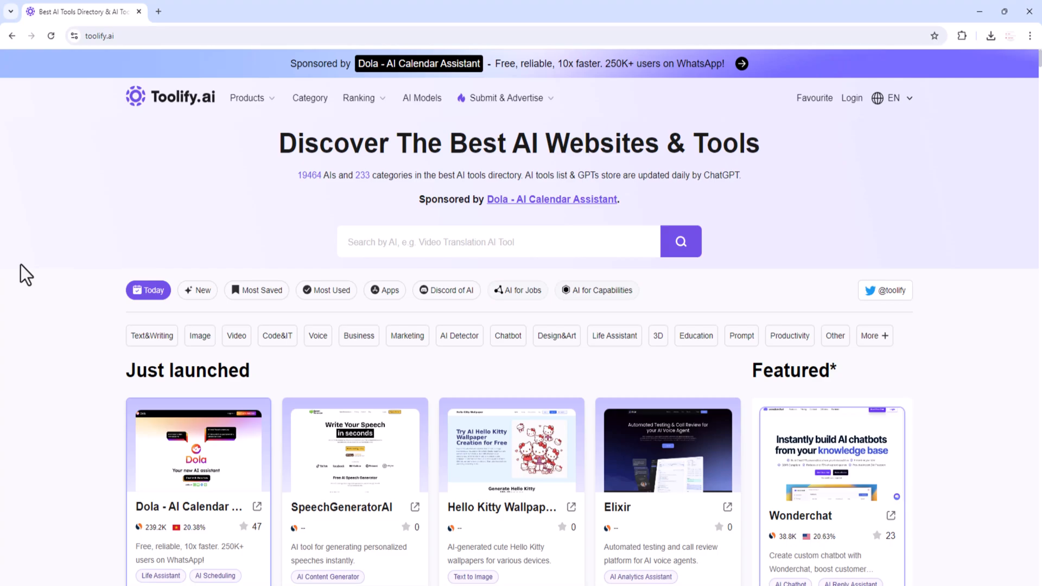
mouse_move(152, 337)
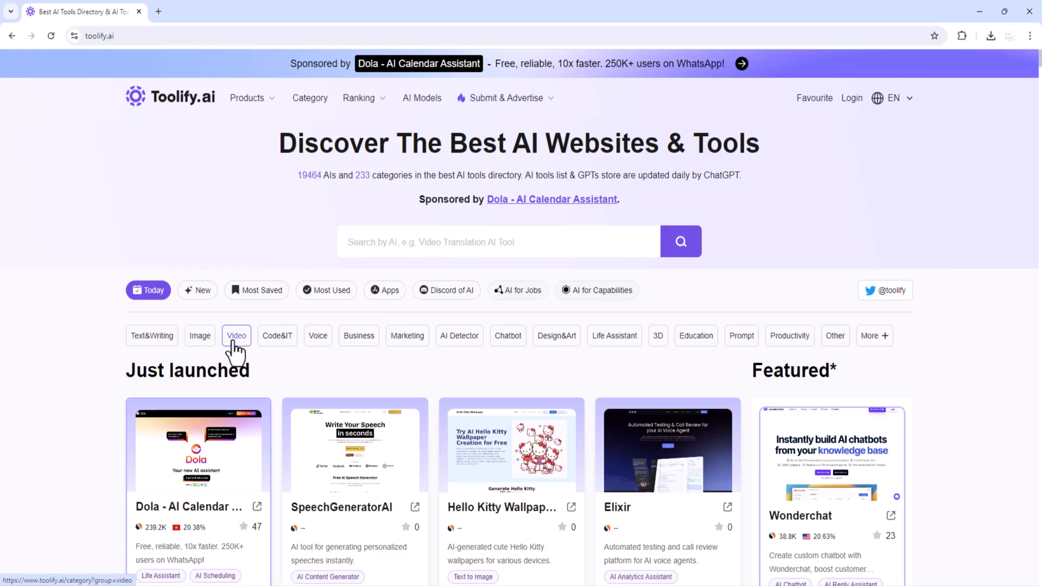
mouse_move(317, 336)
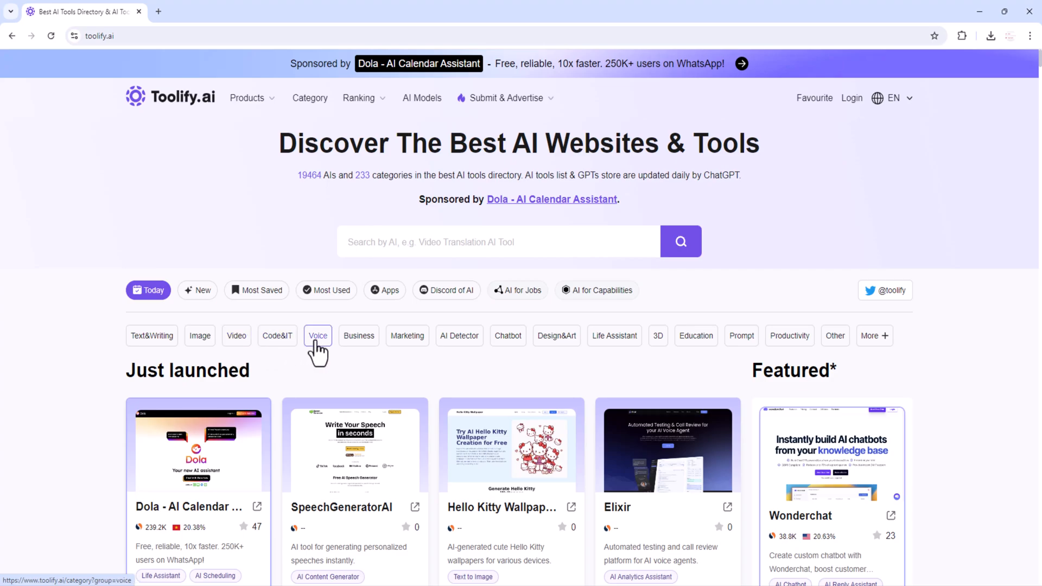
mouse_move(459, 337)
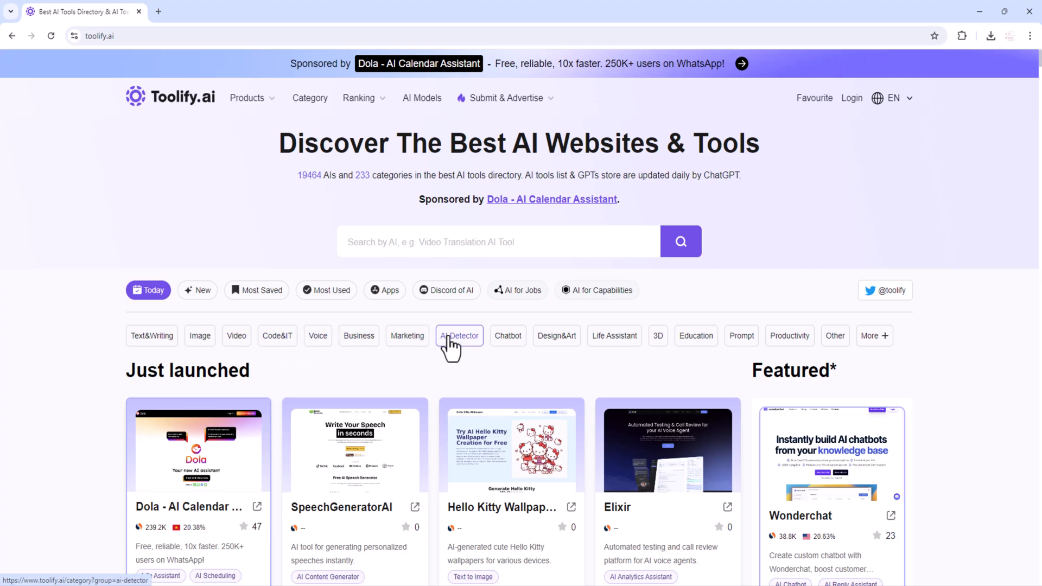
mouse_move(557, 337)
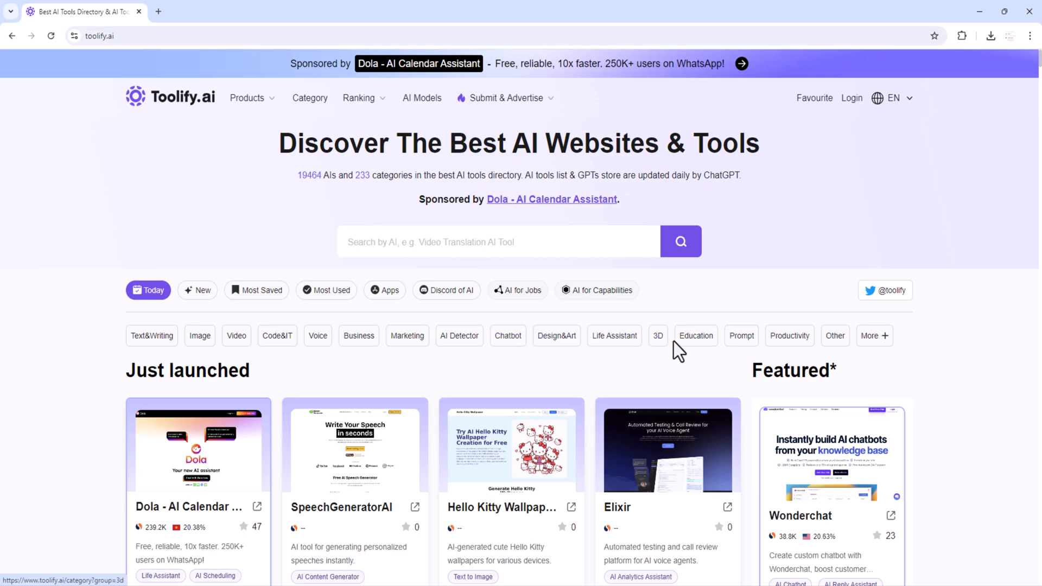
mouse_move(741, 336)
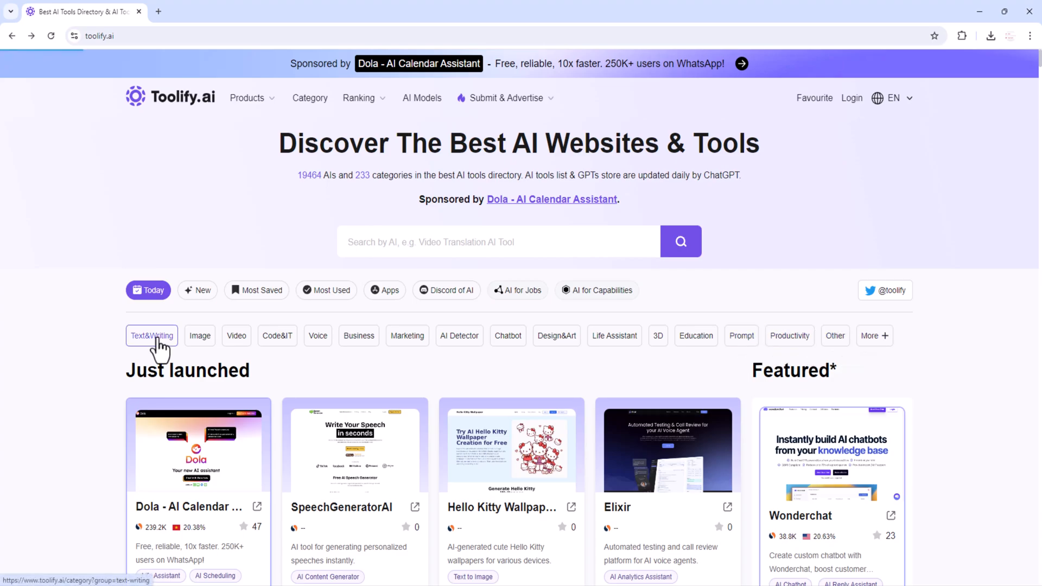
left_click(150, 336)
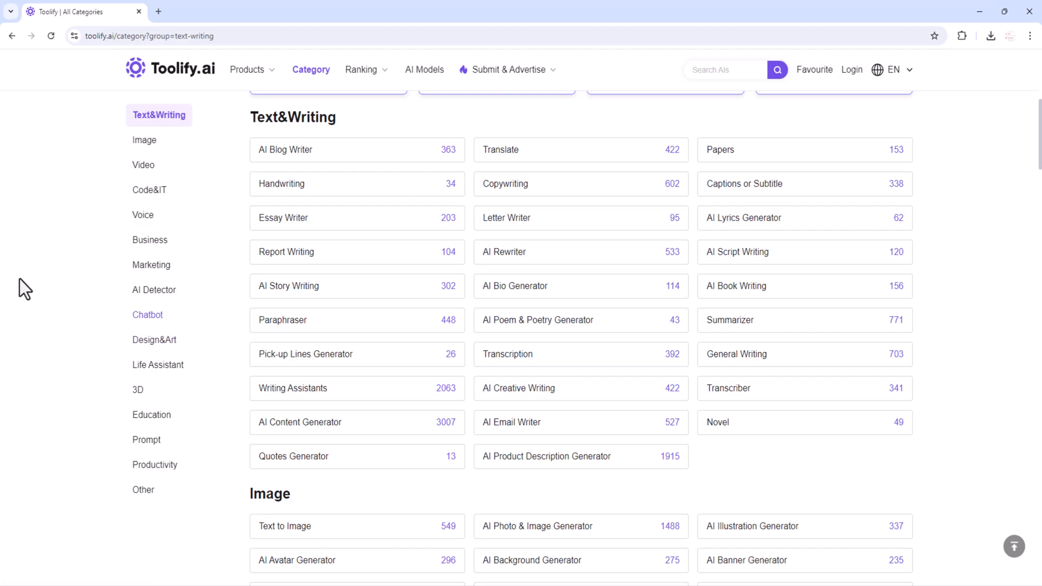
mouse_move(146, 125)
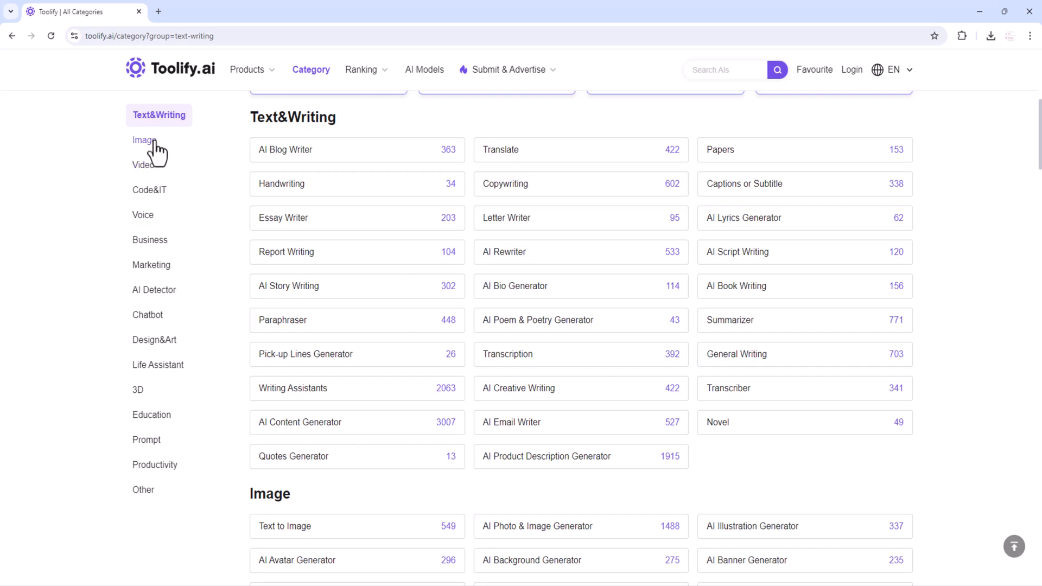
left_click(150, 190)
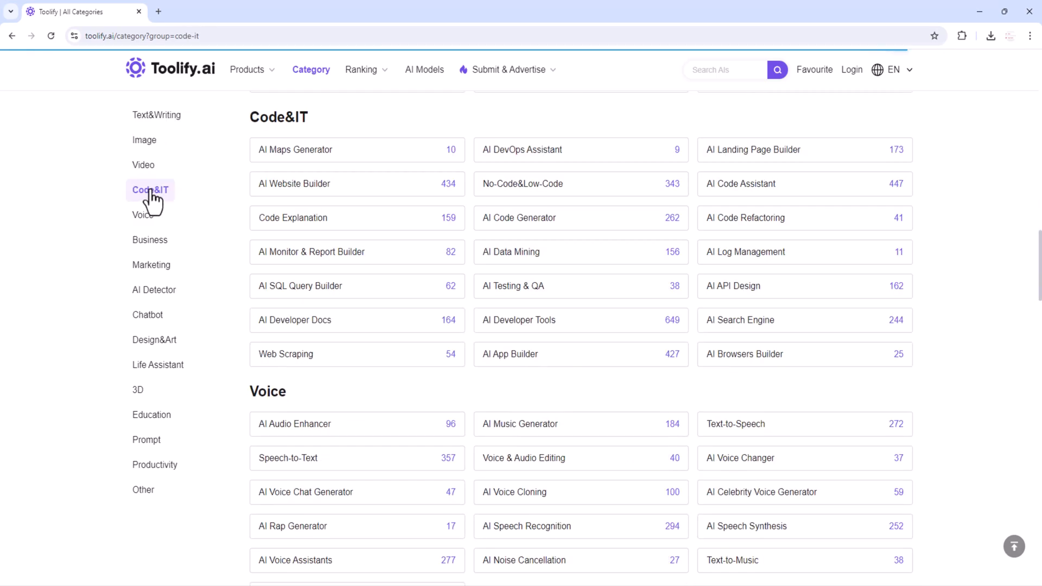
left_click(150, 240)
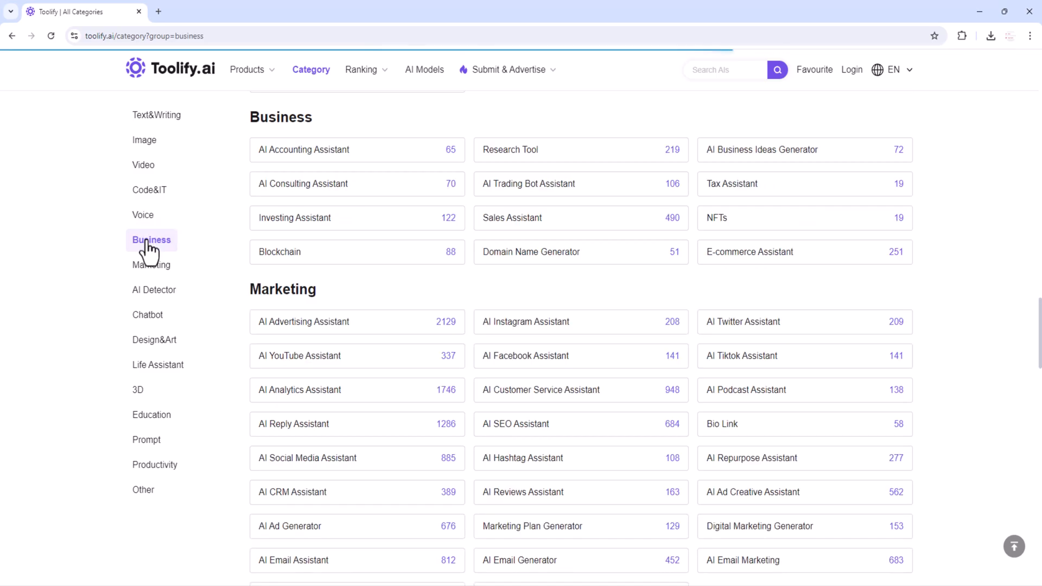
left_click(154, 290)
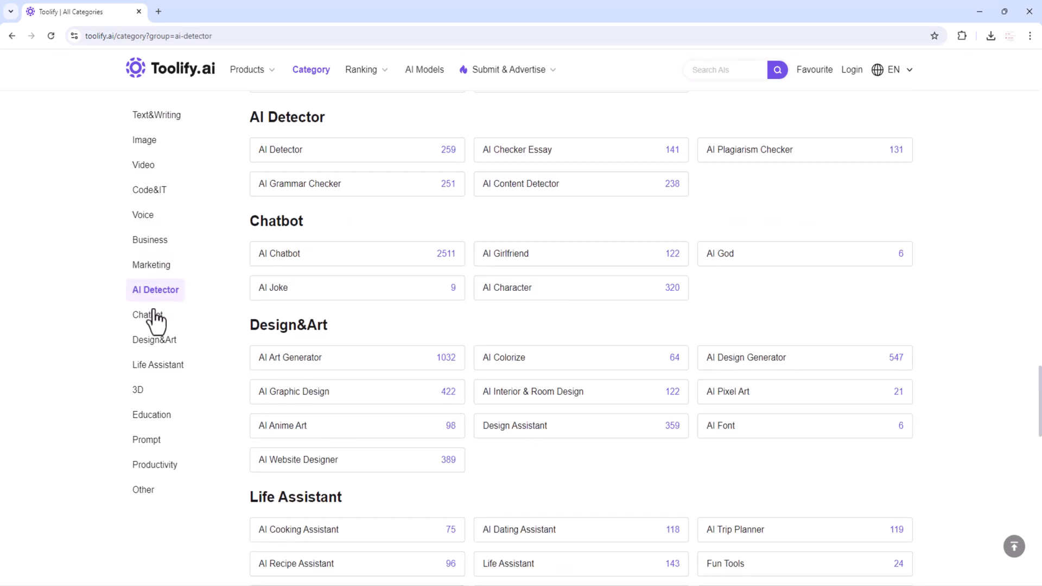
left_click(154, 340)
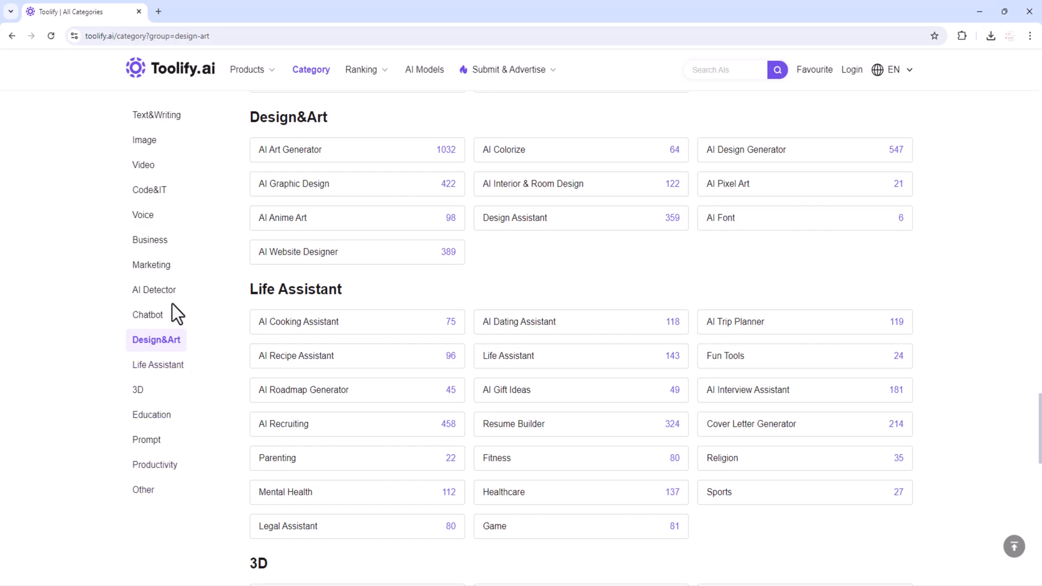
left_click(289, 149)
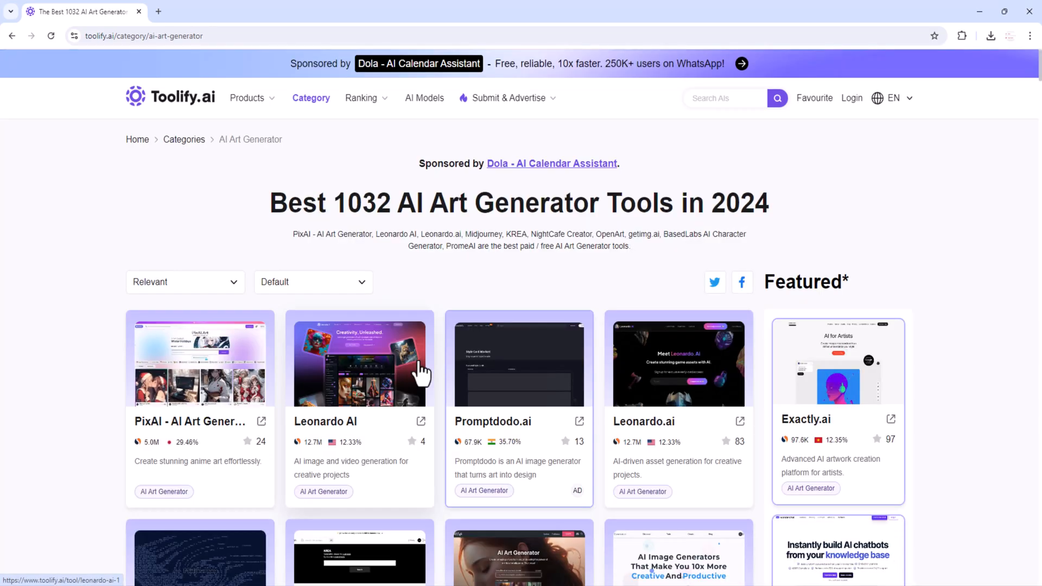
double_click(364, 202)
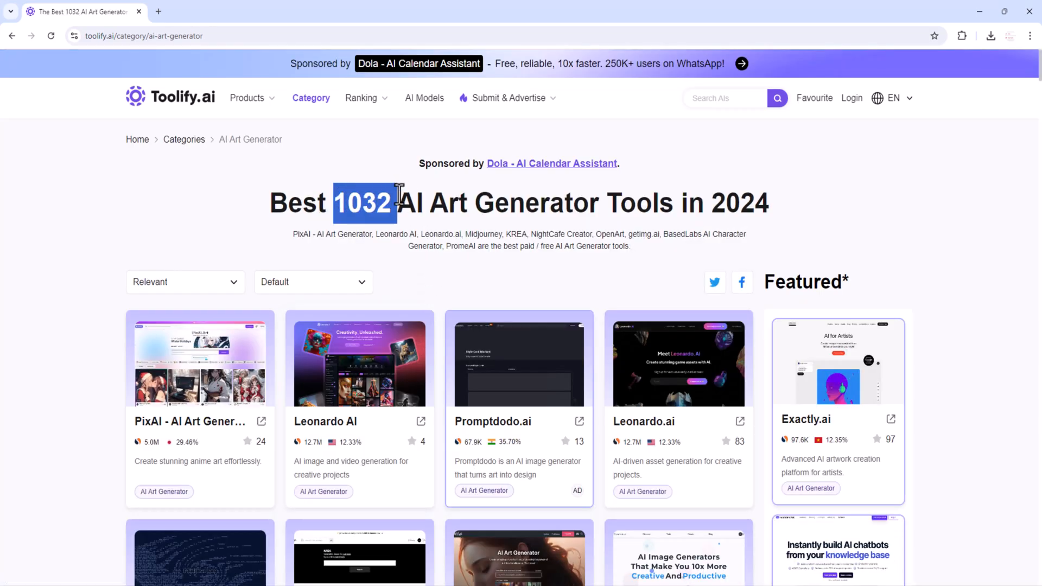
left_click_drag(397, 203, 711, 203)
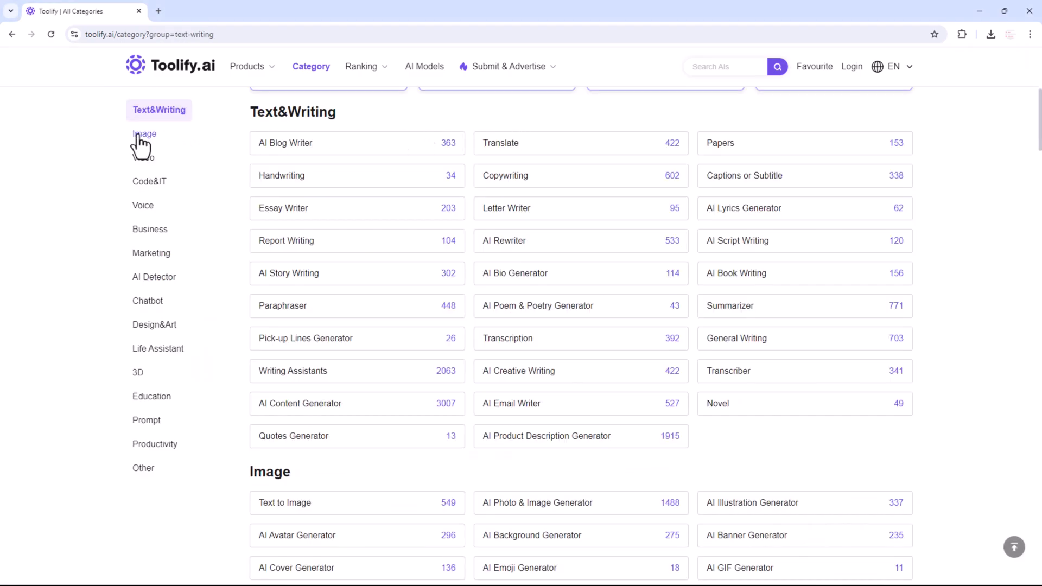
left_click(145, 135)
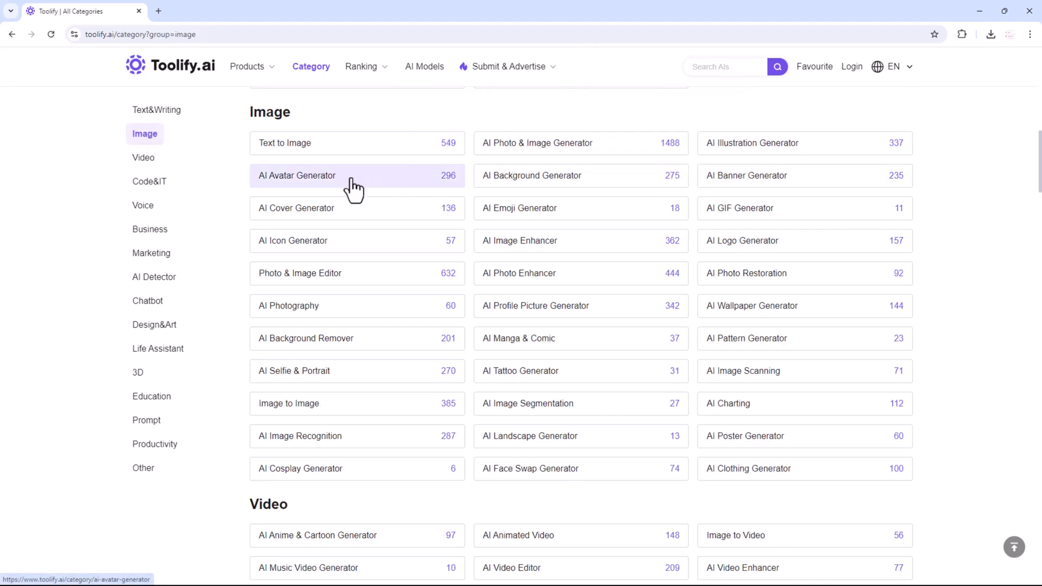
left_click(296, 176)
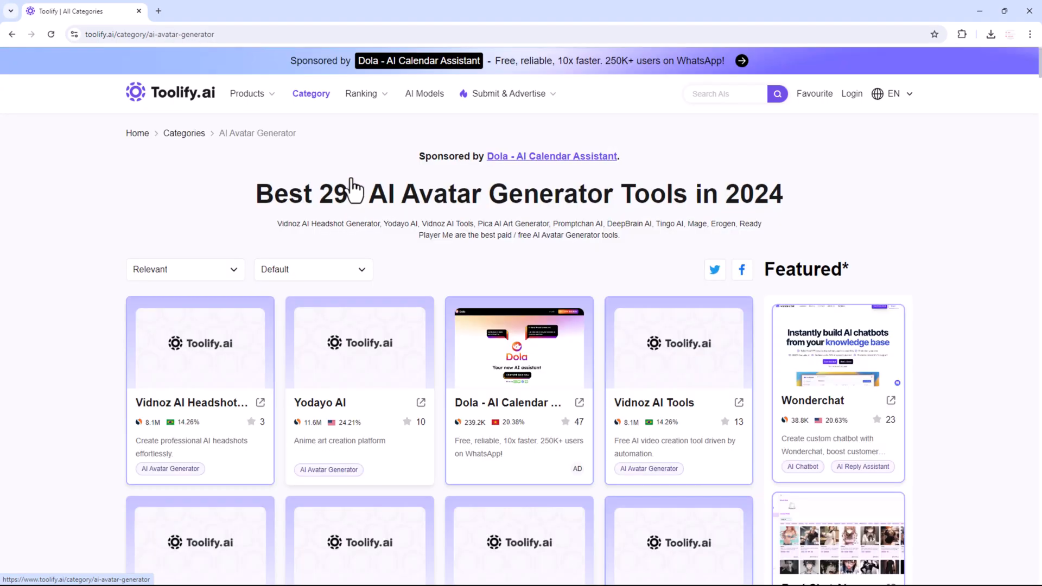
scroll("down", 3)
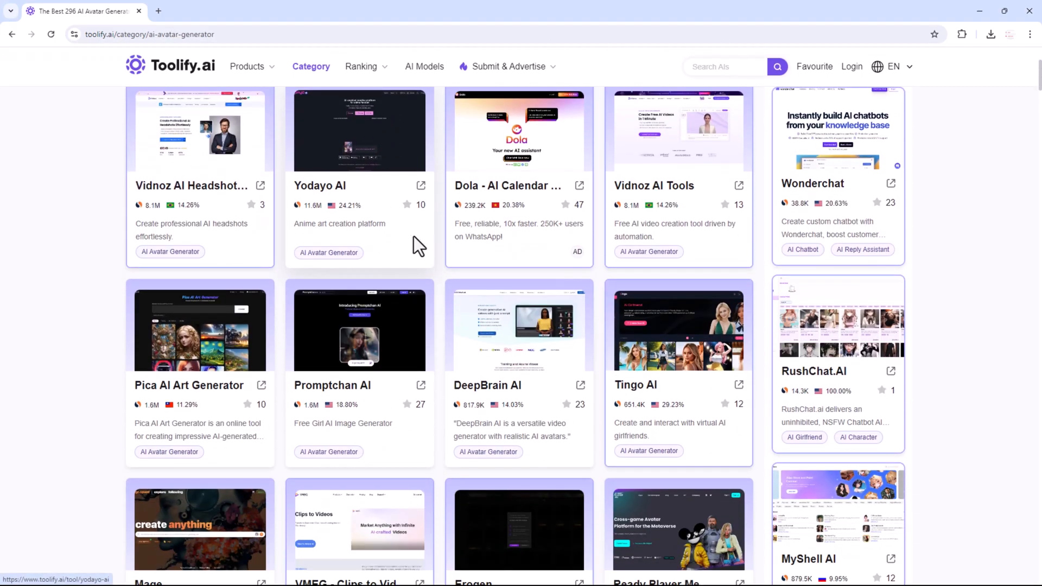
mouse_move(395, 199)
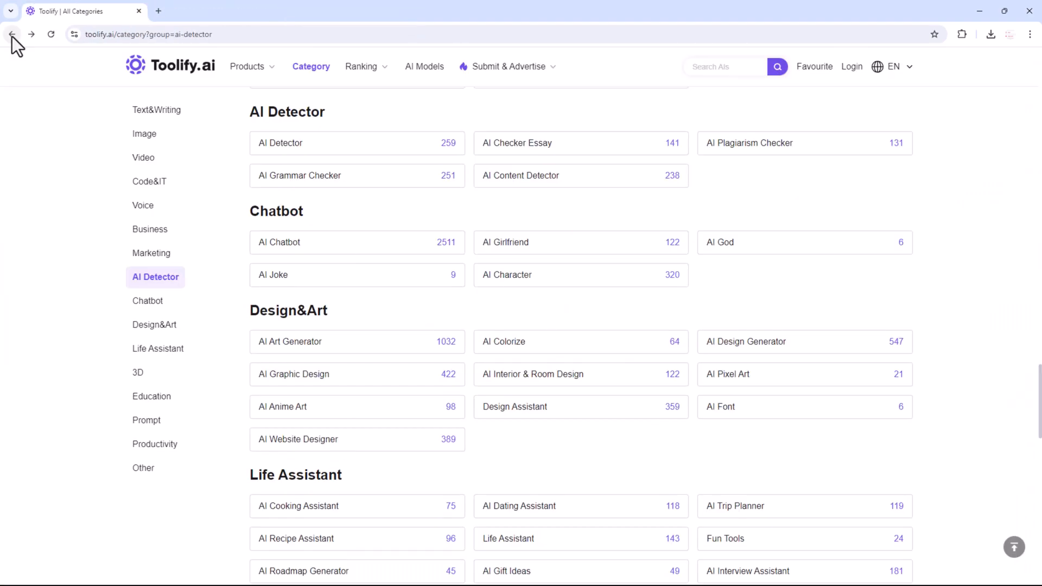
Step: Go to New AIs from the Products menu and browse the Just launched tool cards
left_click(247, 67)
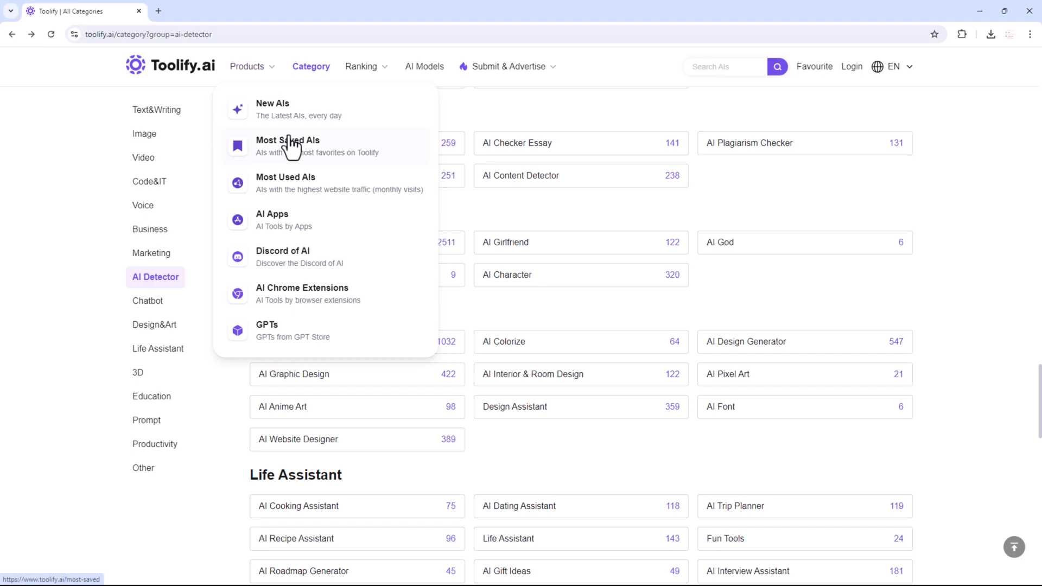
mouse_move(295, 193)
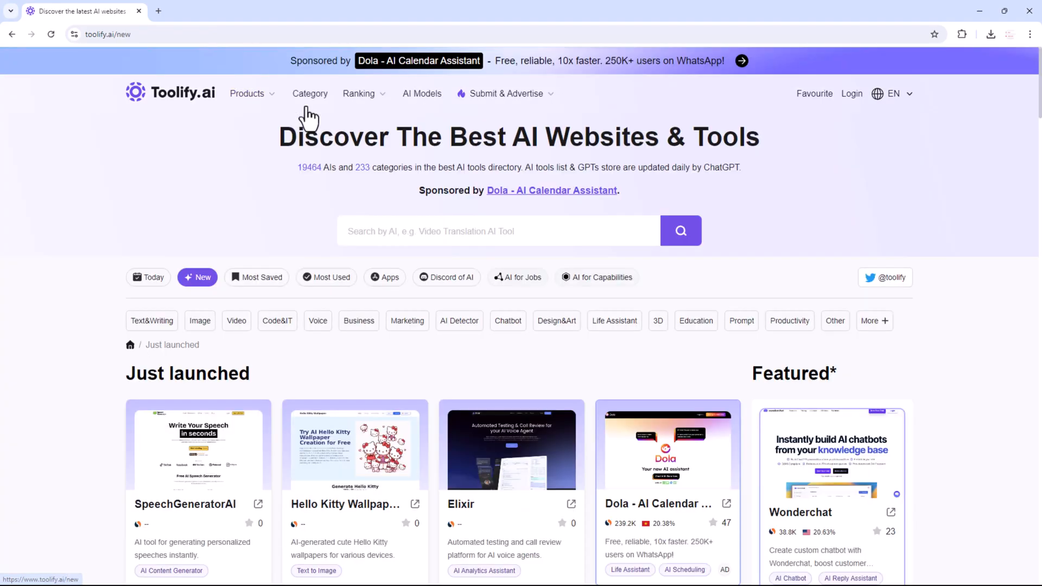
scroll("down", 3)
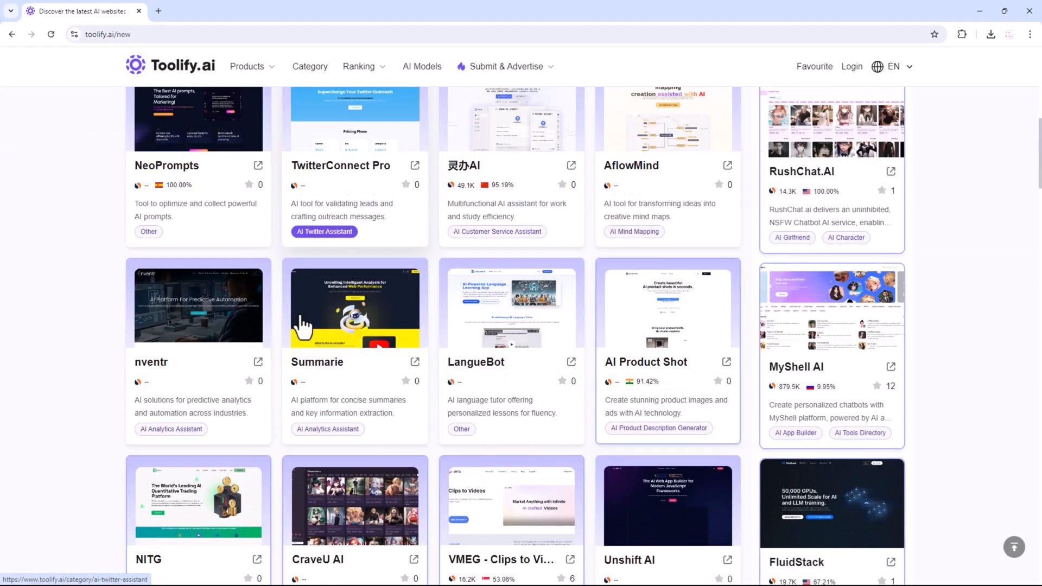
scroll("down", 3)
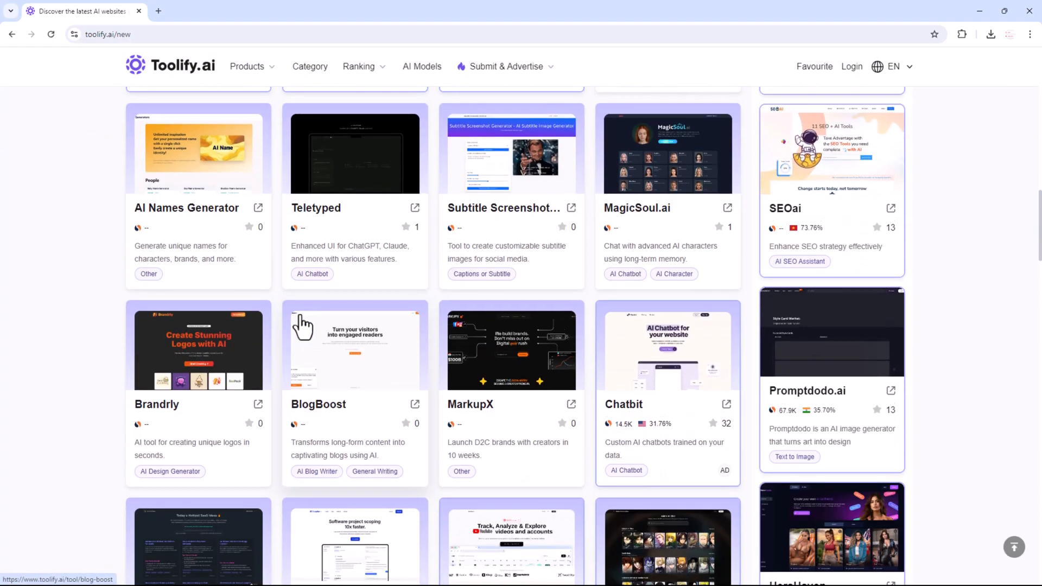
scroll("down", 3)
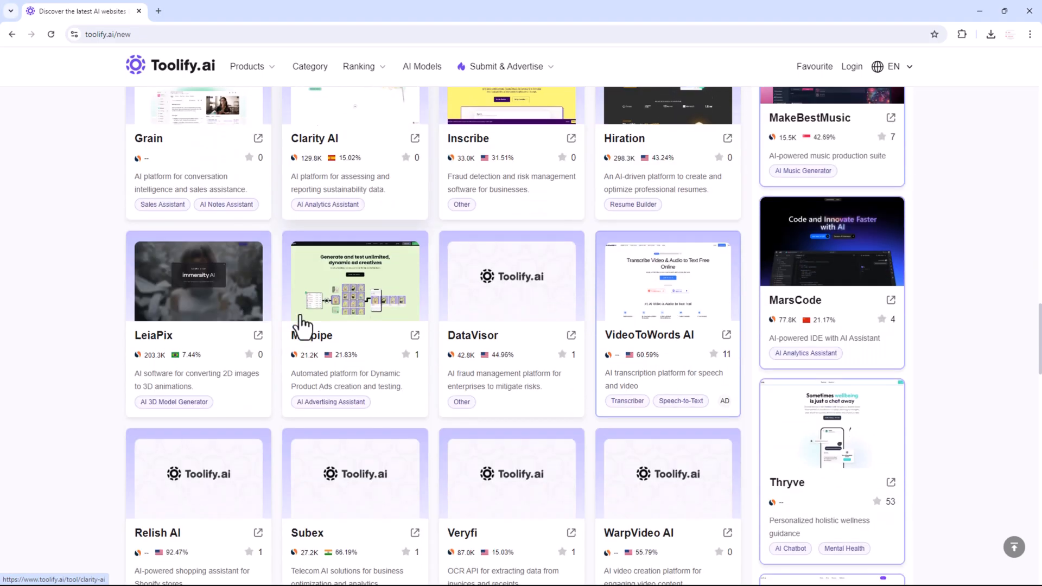
scroll("down", 3)
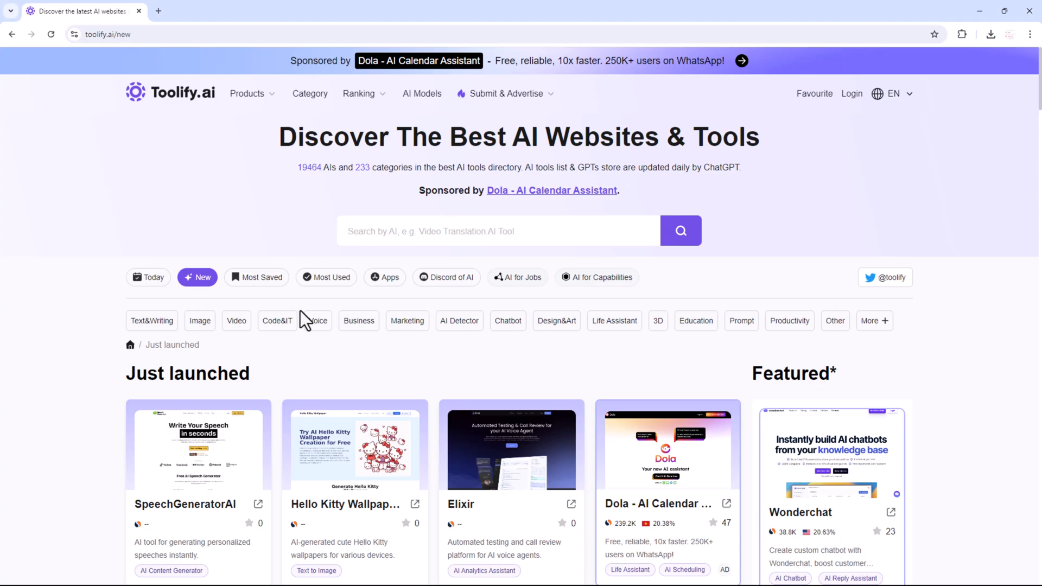
left_click(247, 93)
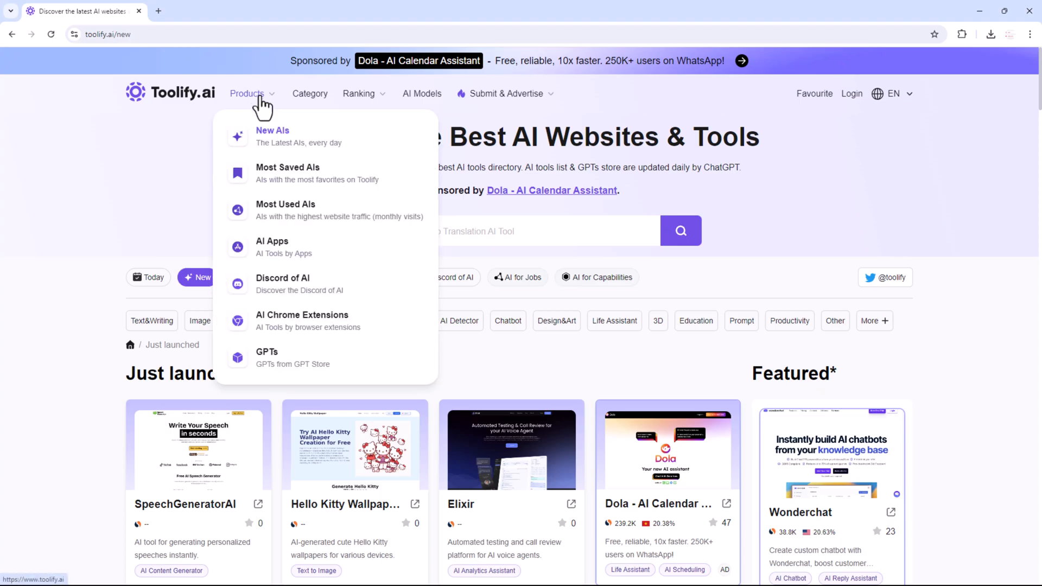
Step: Go to the Most Saved AIs page and look through its tool cards
left_click(288, 168)
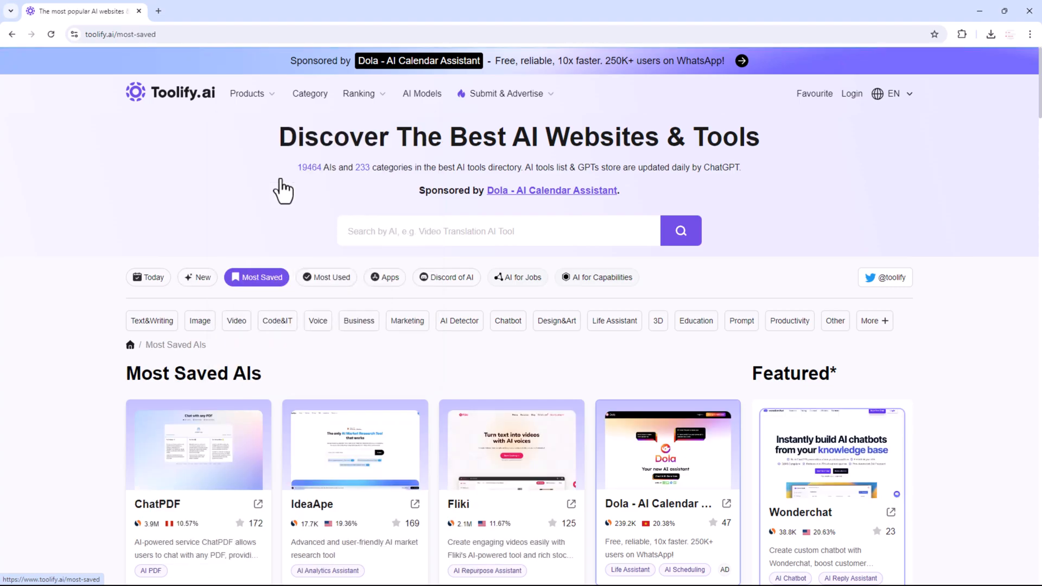
scroll("down", 3)
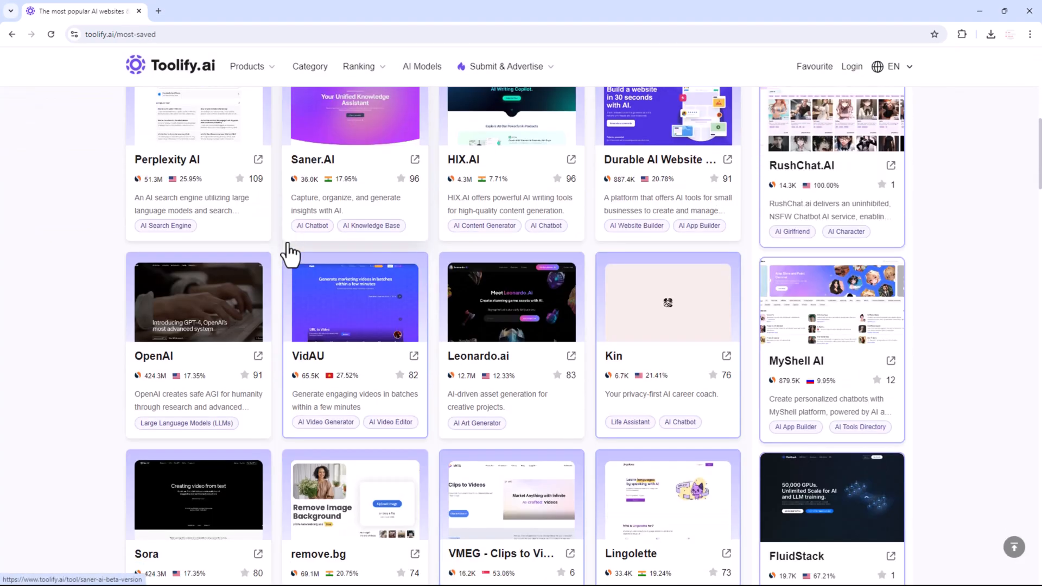
scroll("down", 3)
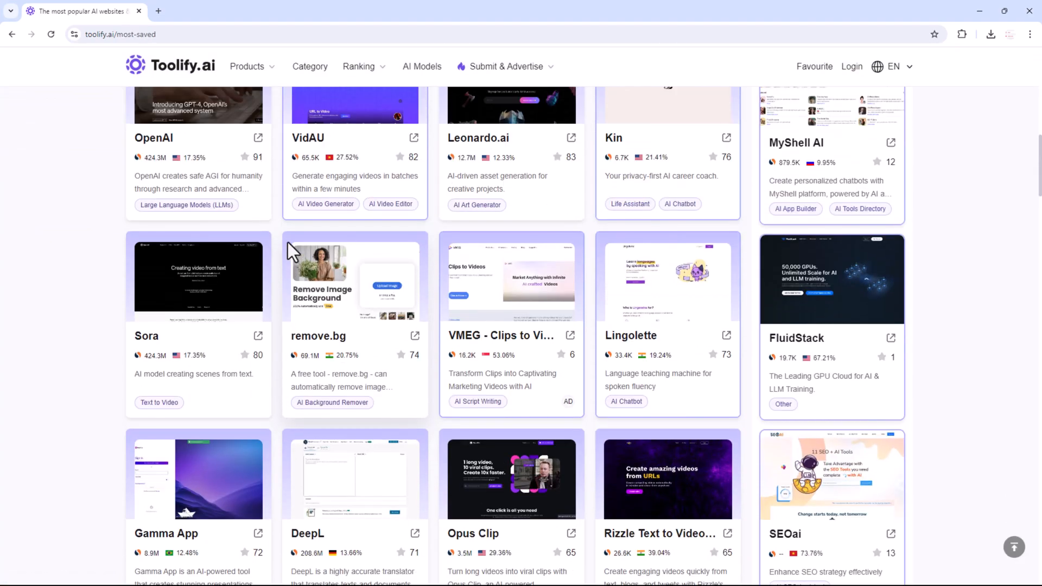
left_click(248, 94)
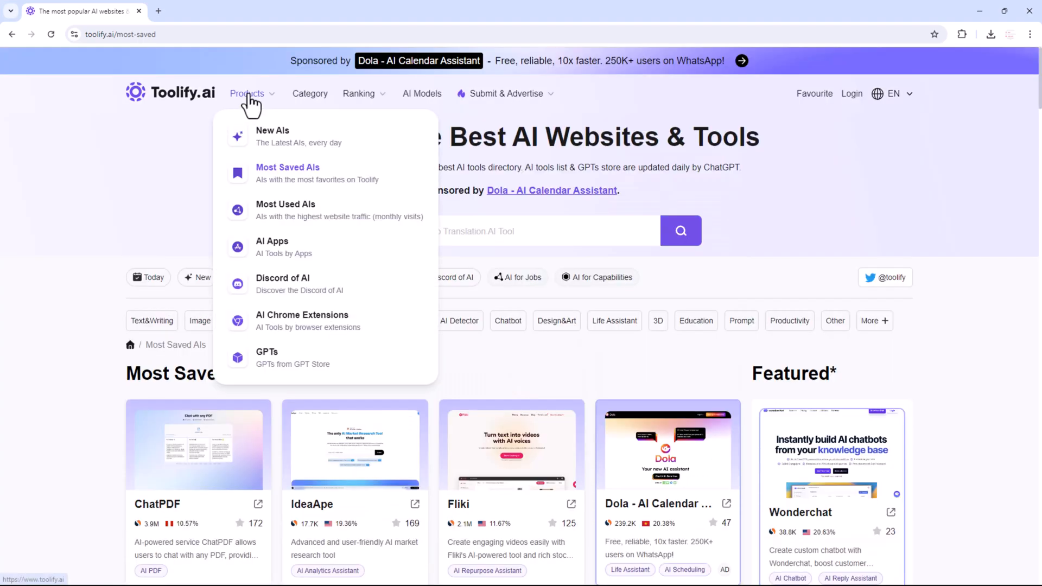
mouse_move(291, 222)
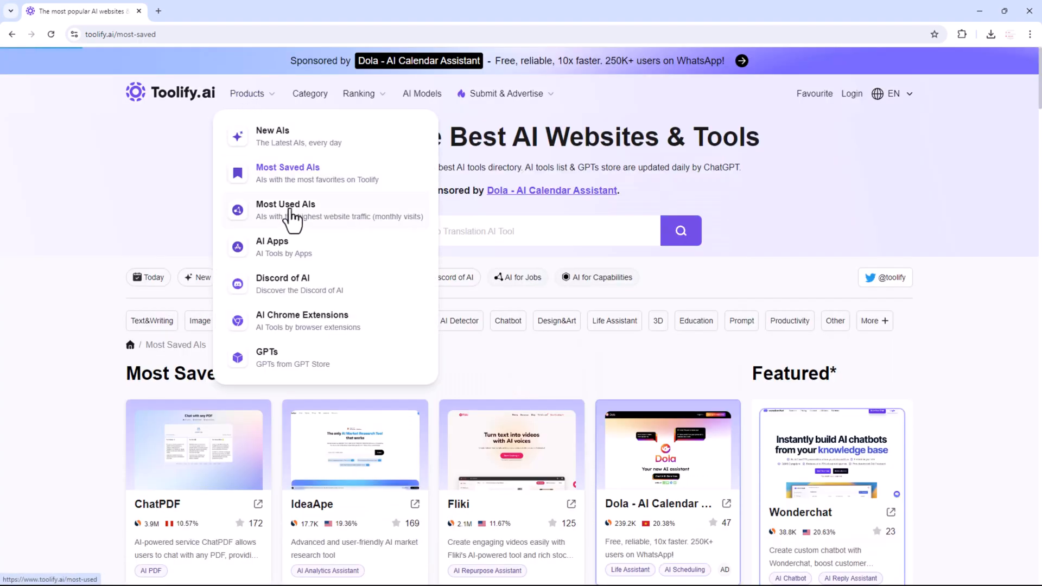
Step: Switch to the Most Used AIs page and scroll its listings
left_click(285, 204)
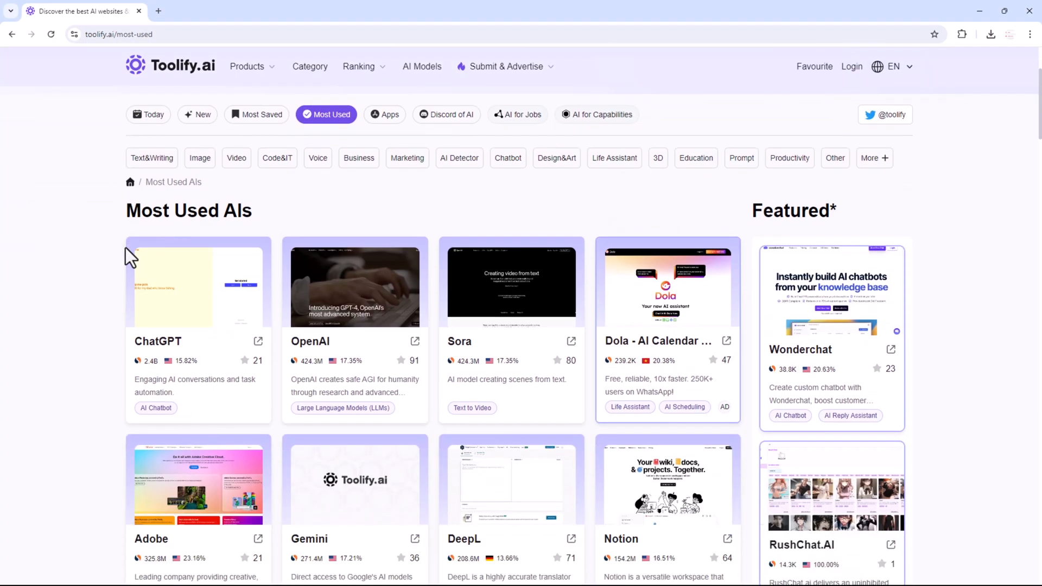
scroll("down", 3)
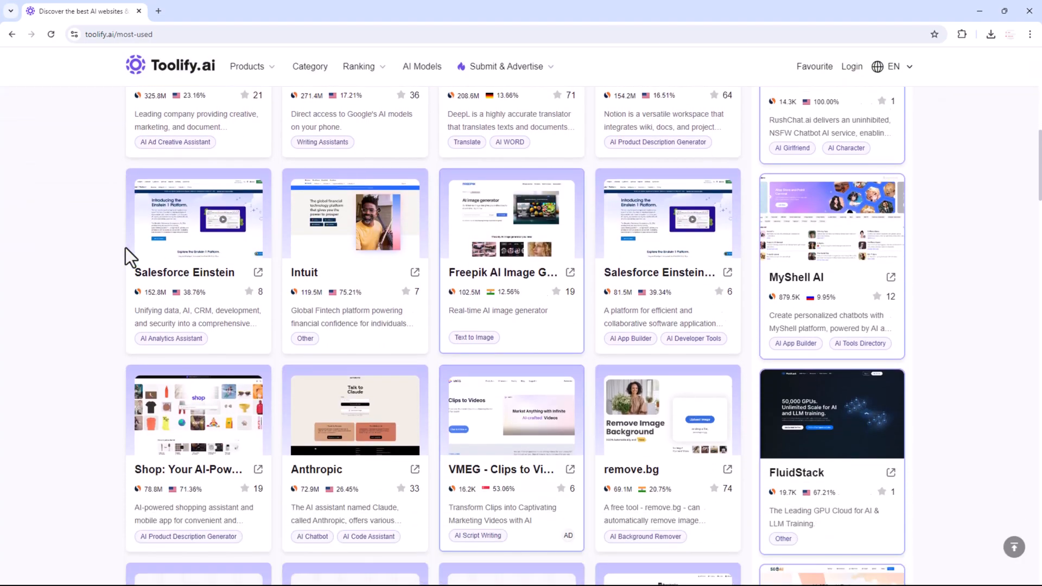
scroll("down", 3)
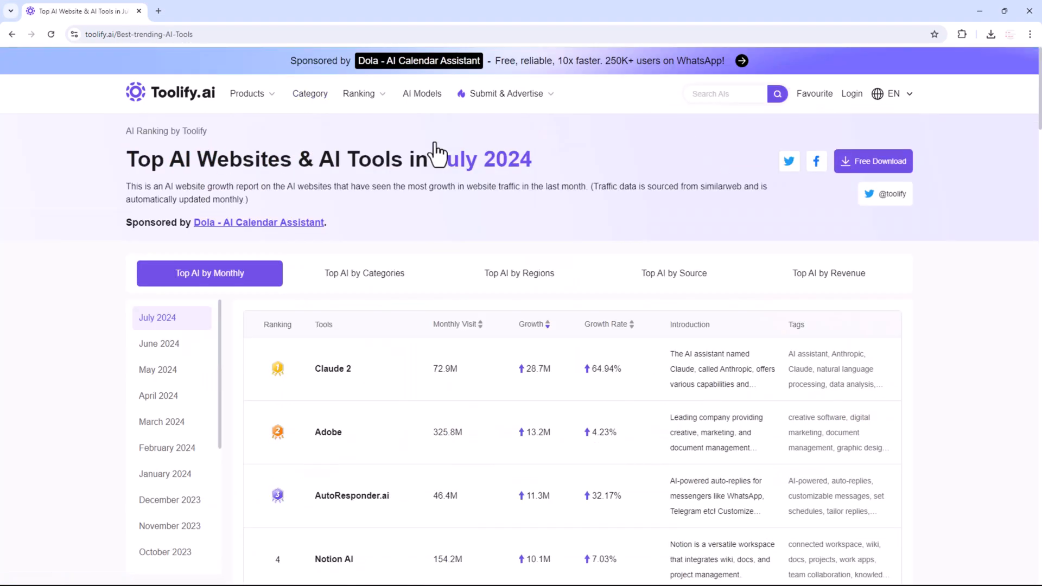
mouse_move(388, 120)
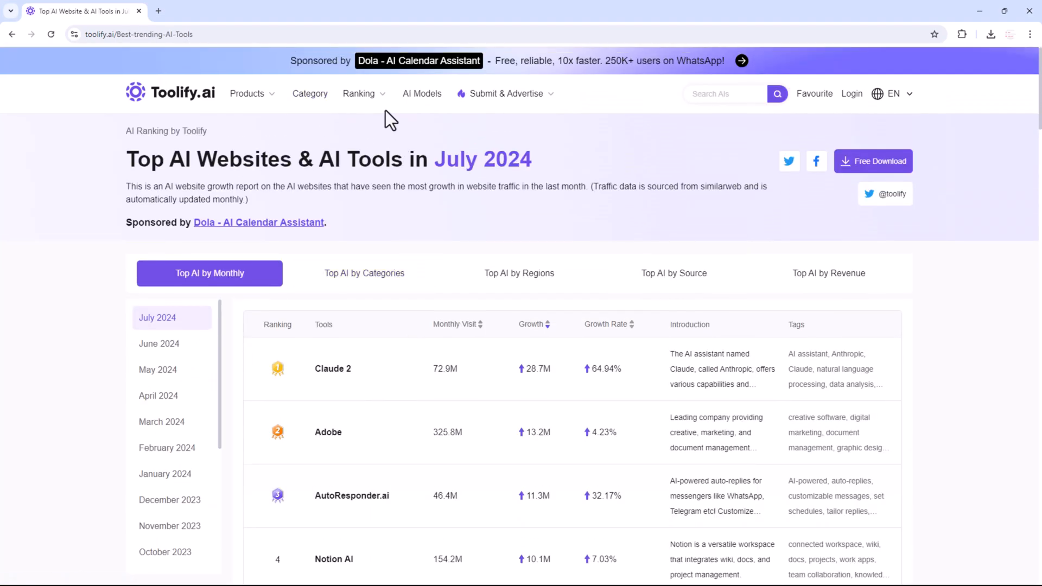
Step: View the ranking of top AIs by category from the Ranking menu
left_click(359, 93)
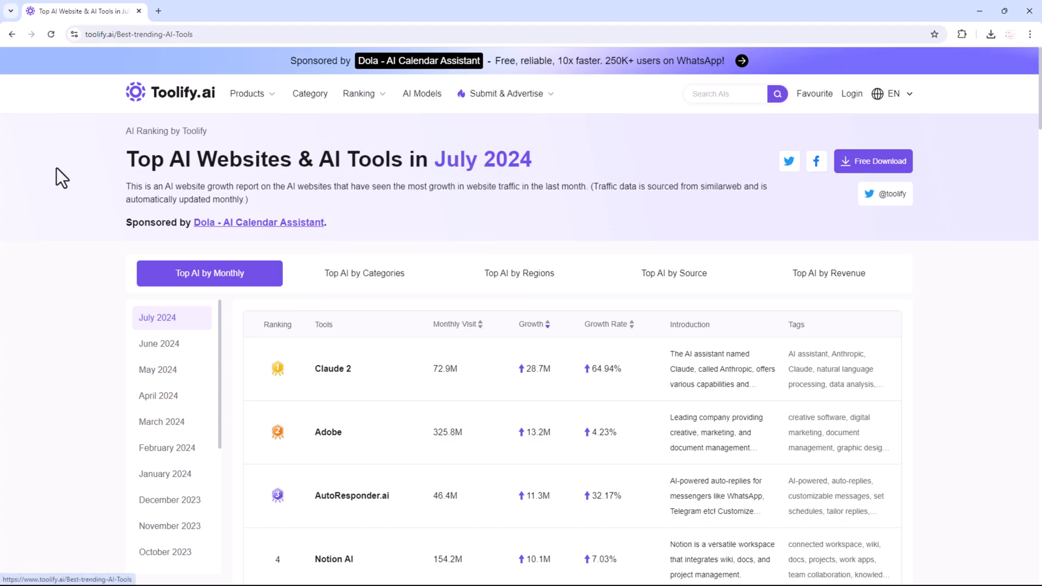
scroll("down", 3)
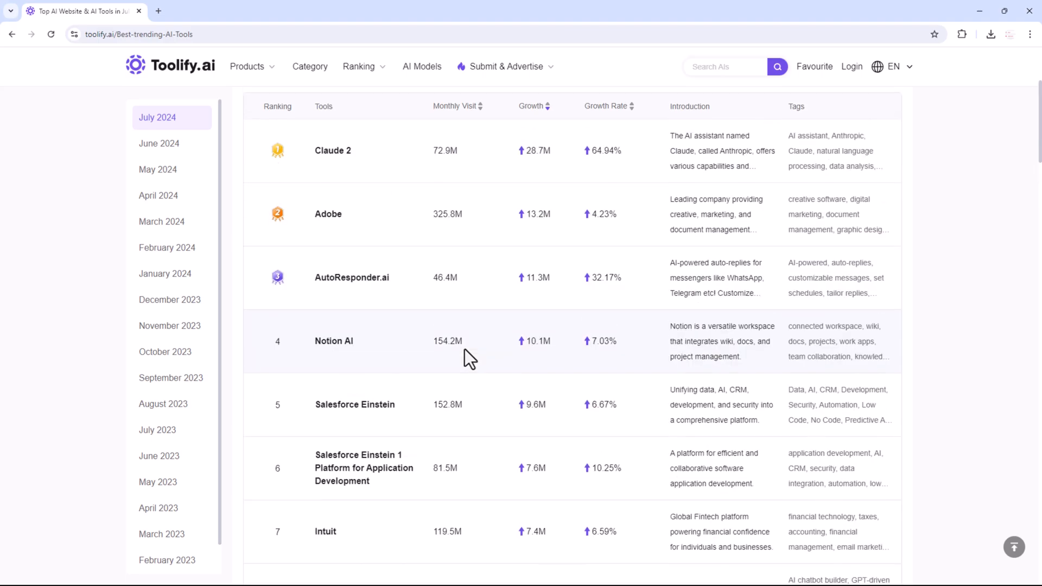
left_click(358, 67)
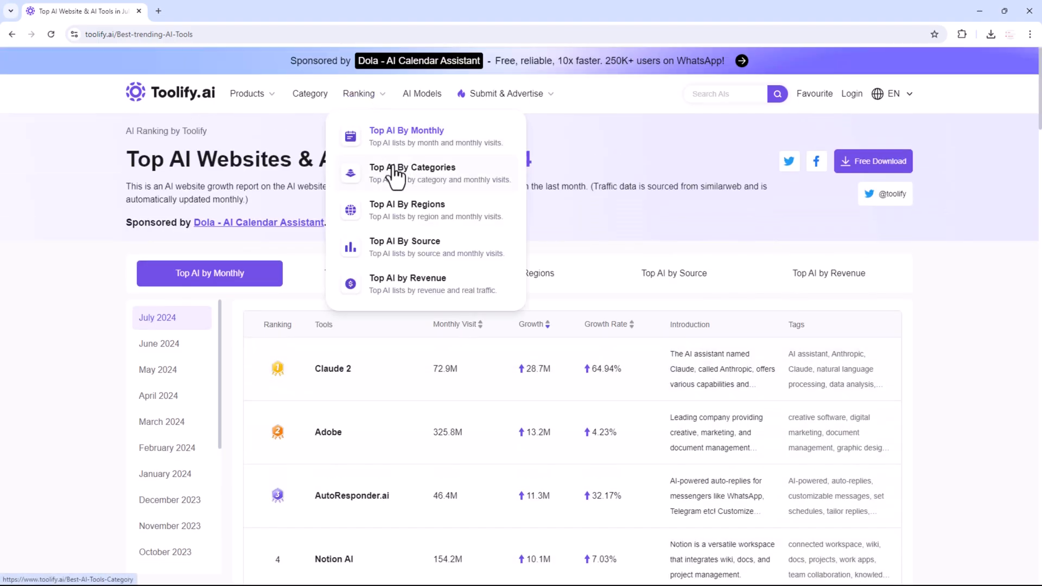
left_click(413, 167)
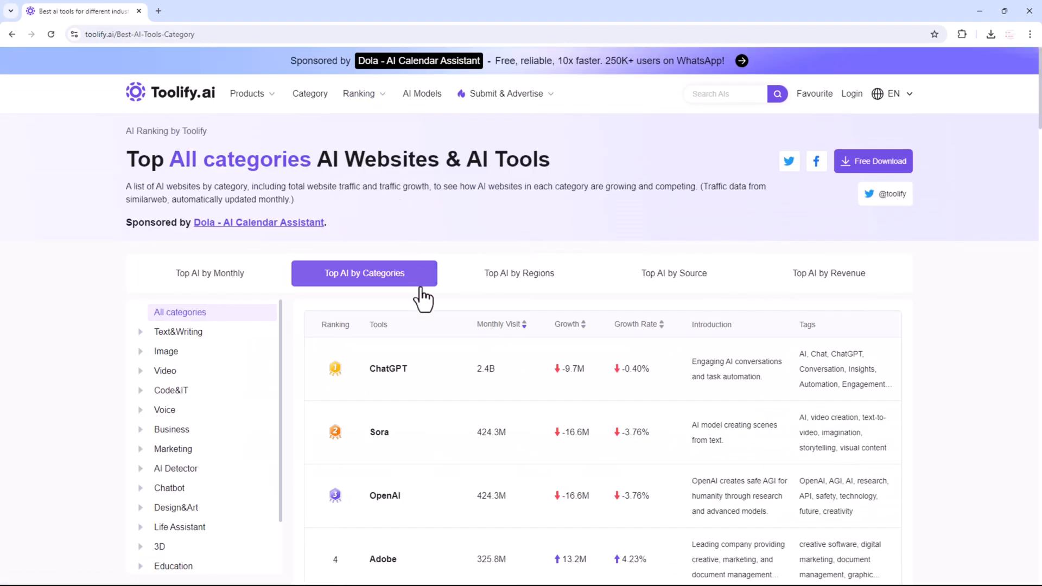
scroll("down", 3)
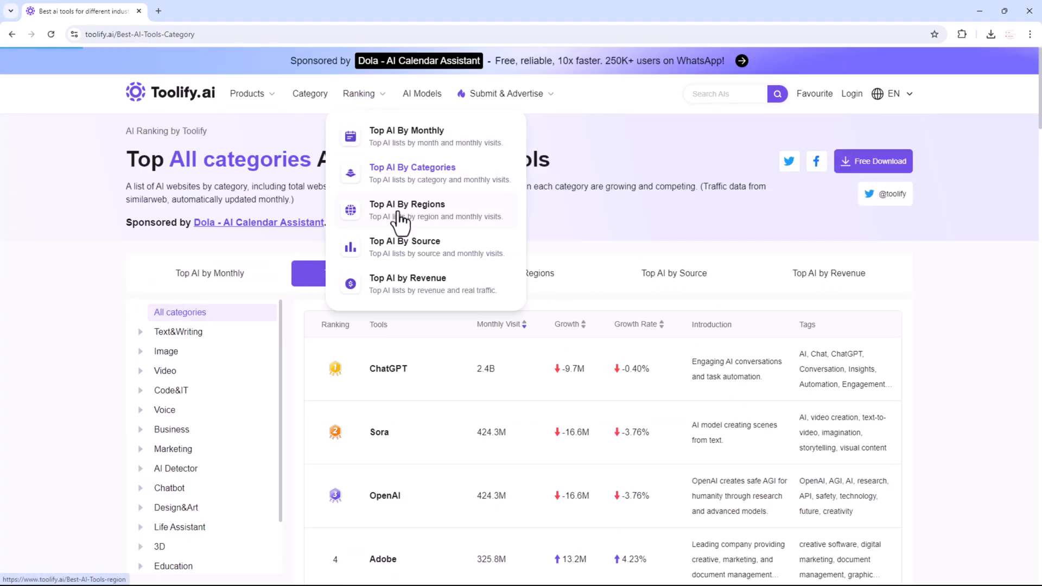
Step: Switch to Top AI By Regions and browse the country list with the United States ranking
left_click(407, 204)
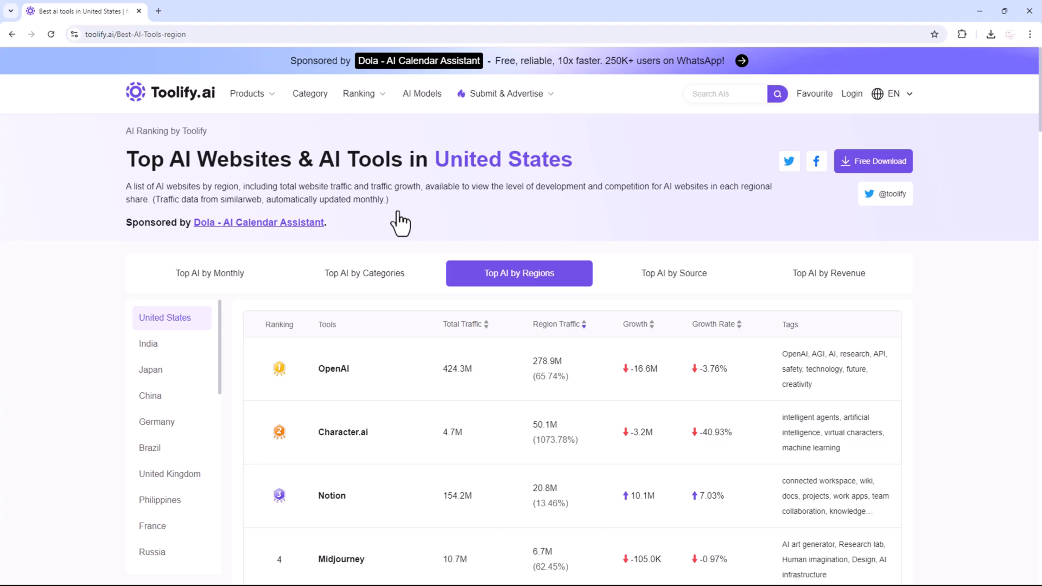
scroll("down", 3)
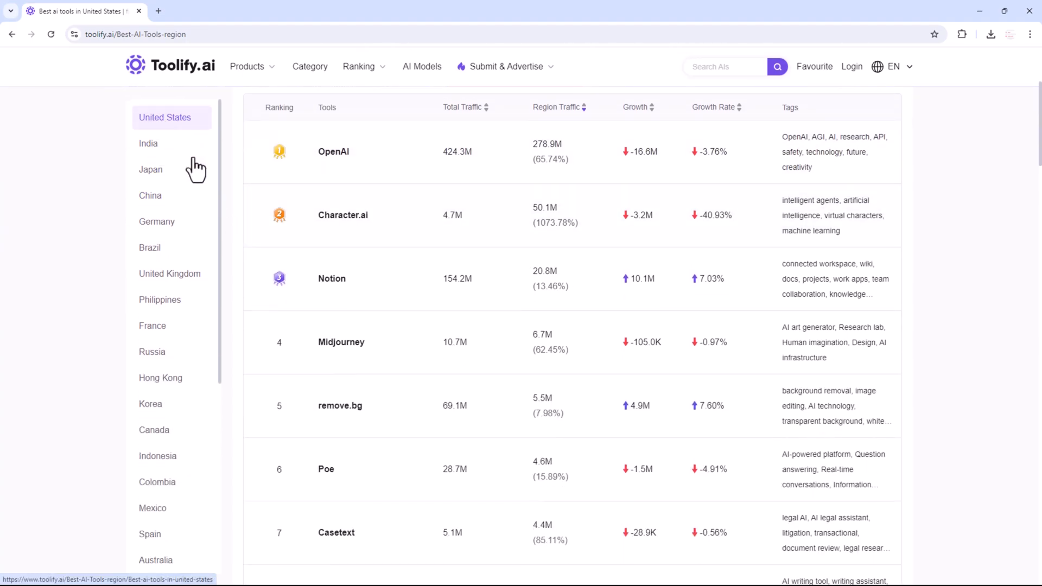
scroll("down", 3)
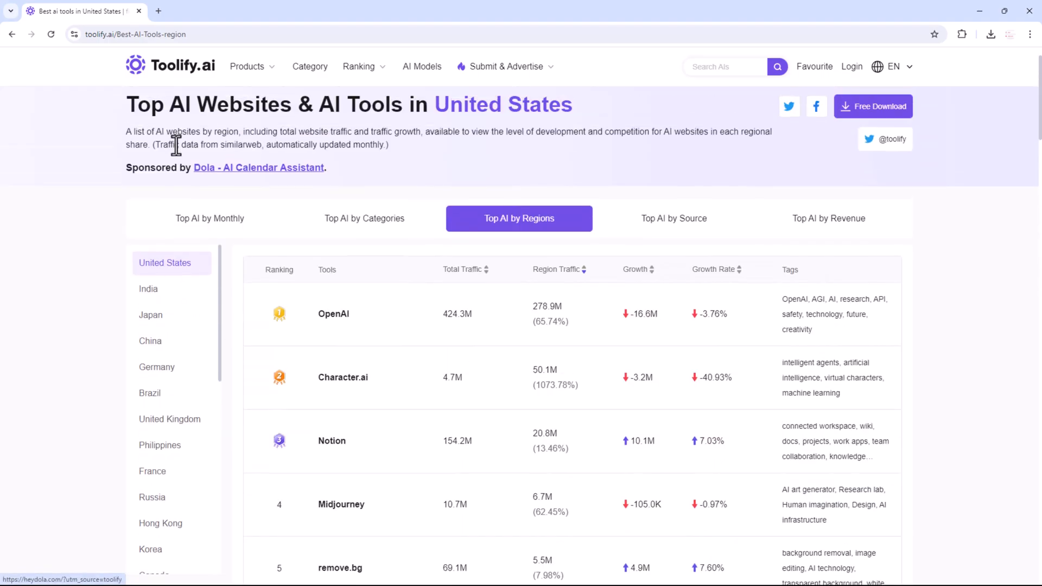
scroll("down", 3)
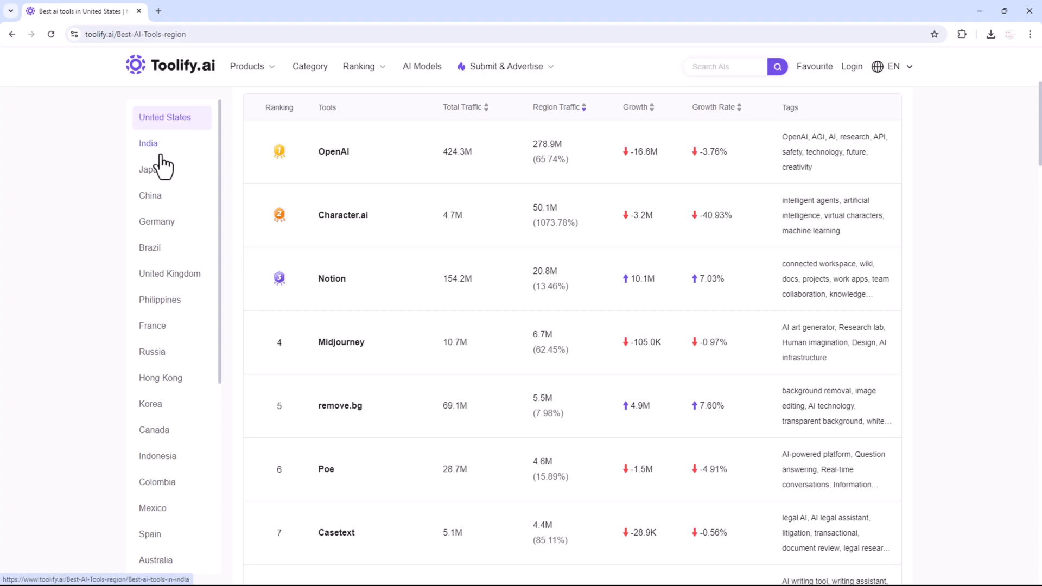
mouse_move(156, 222)
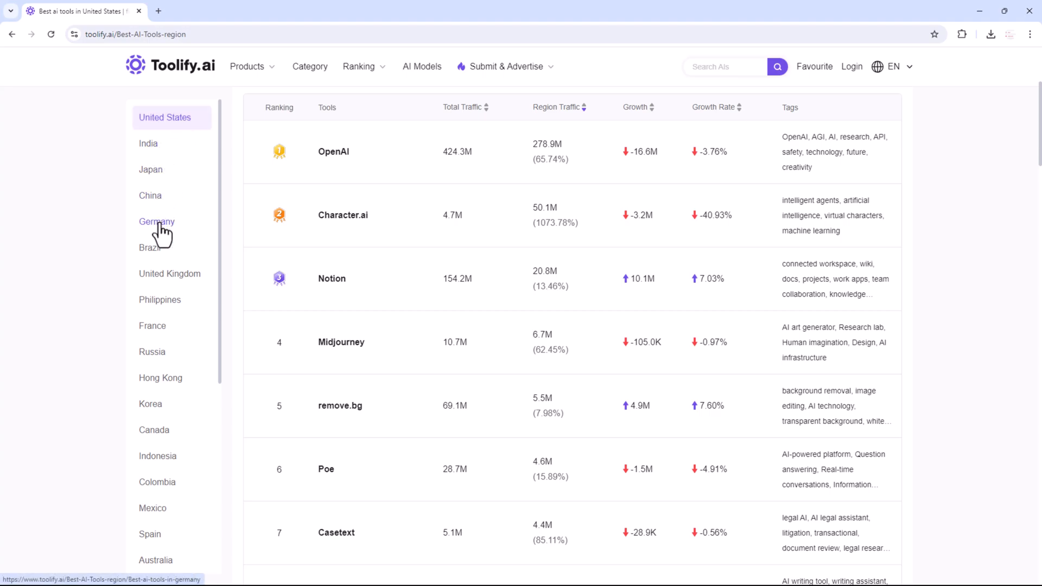
mouse_move(160, 299)
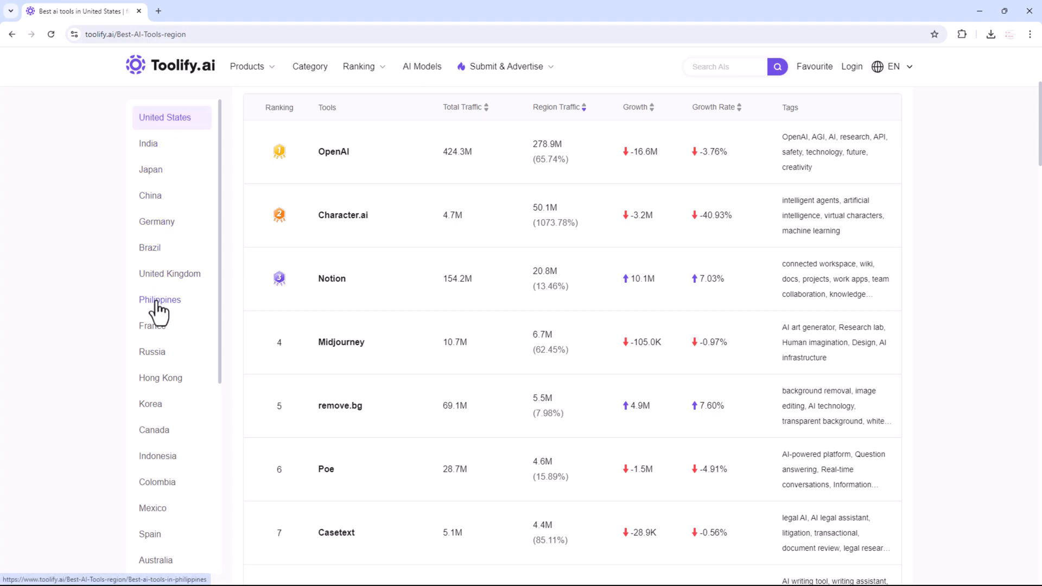
scroll("down", 3)
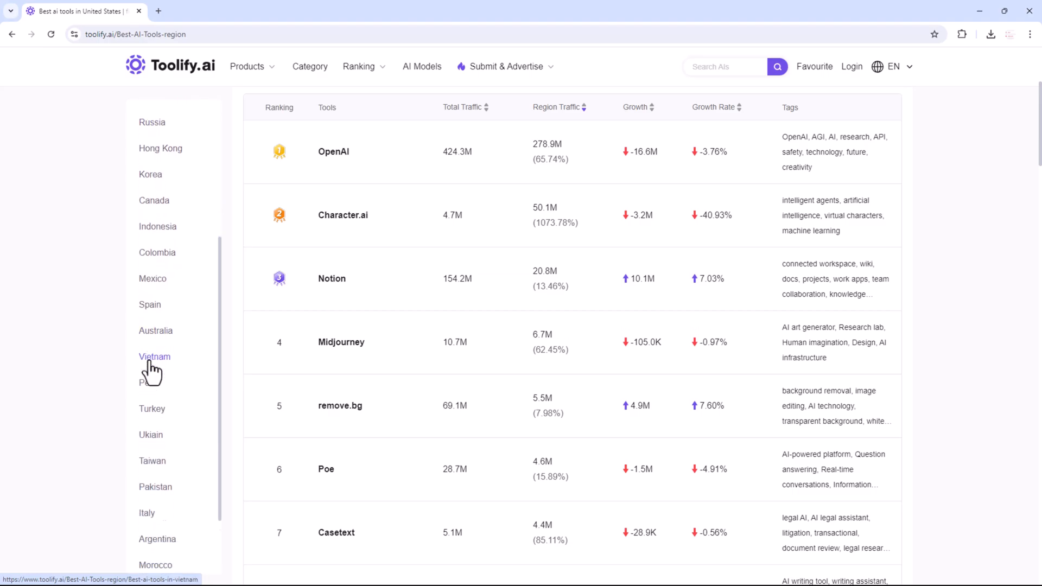
scroll("down", 3)
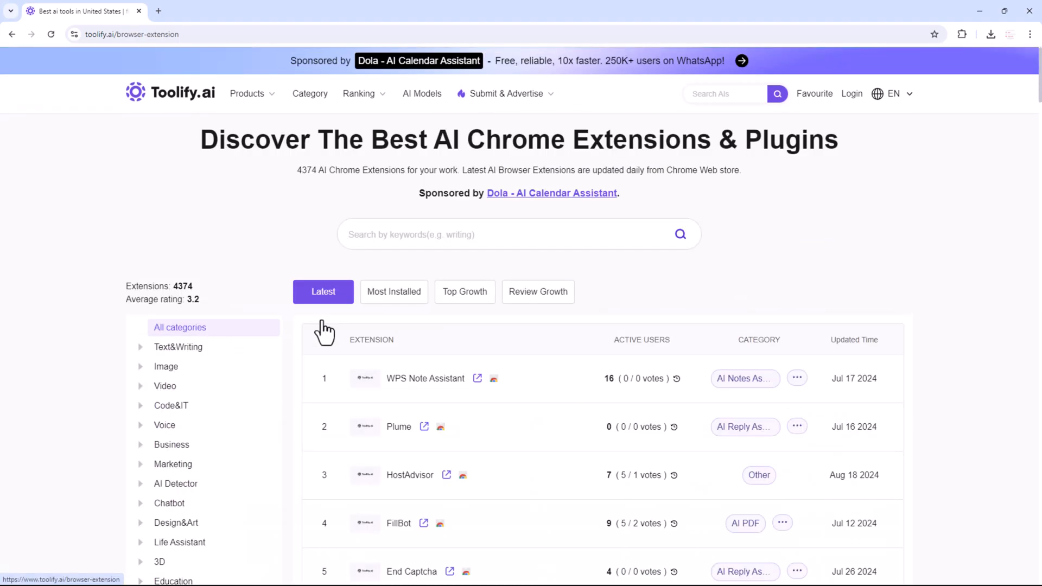
Step: Narrow the AI Chrome extensions directory to Image extensions, then to Video extensions
scroll("down", 3)
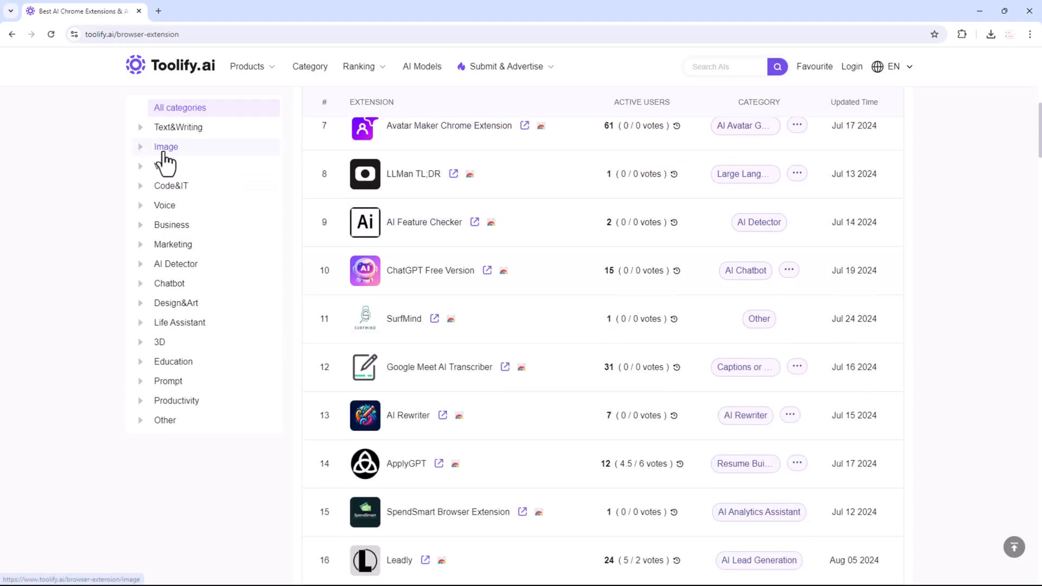
left_click(165, 147)
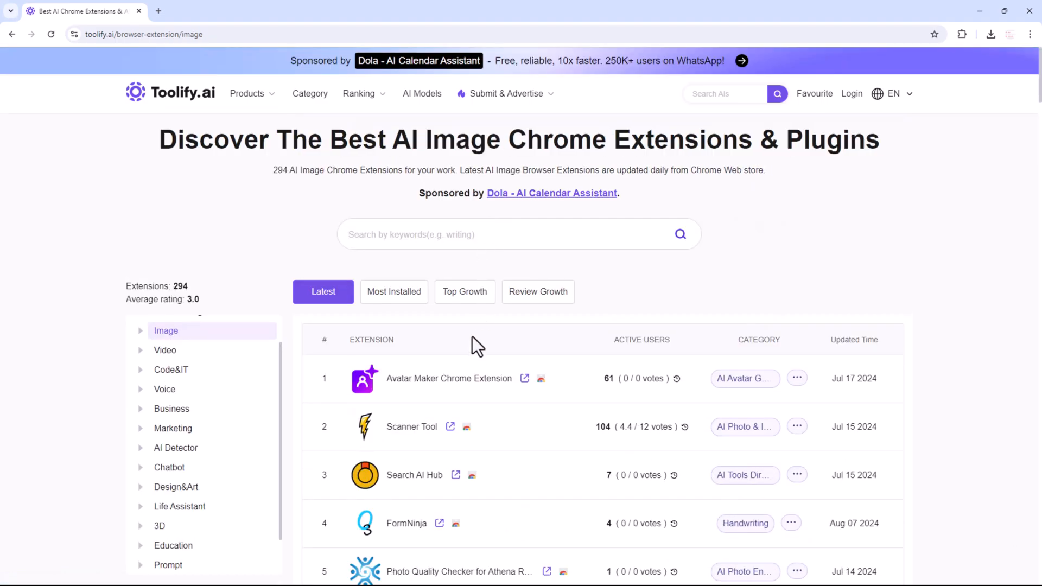
scroll("down", 3)
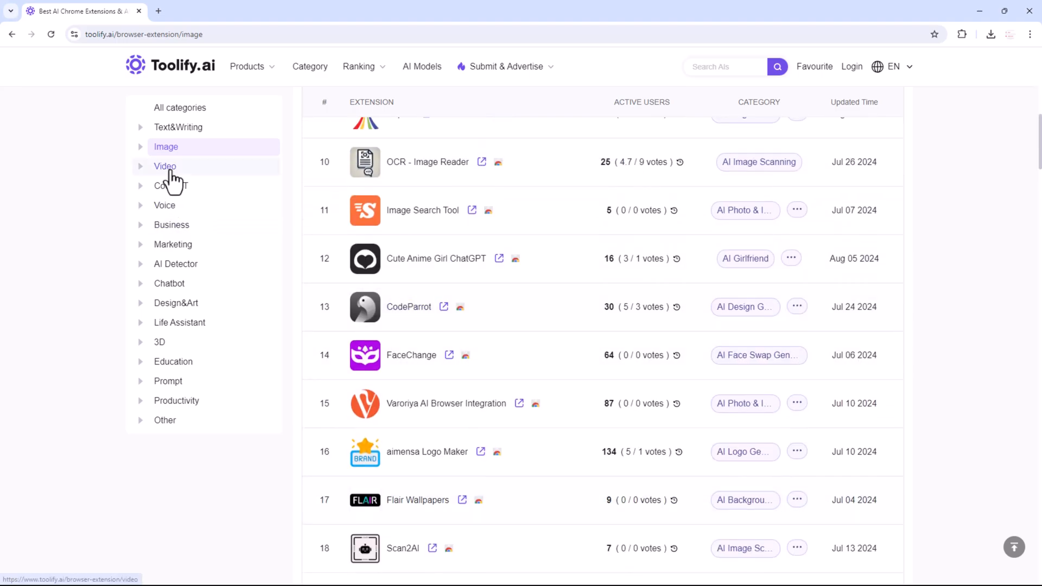
left_click(165, 166)
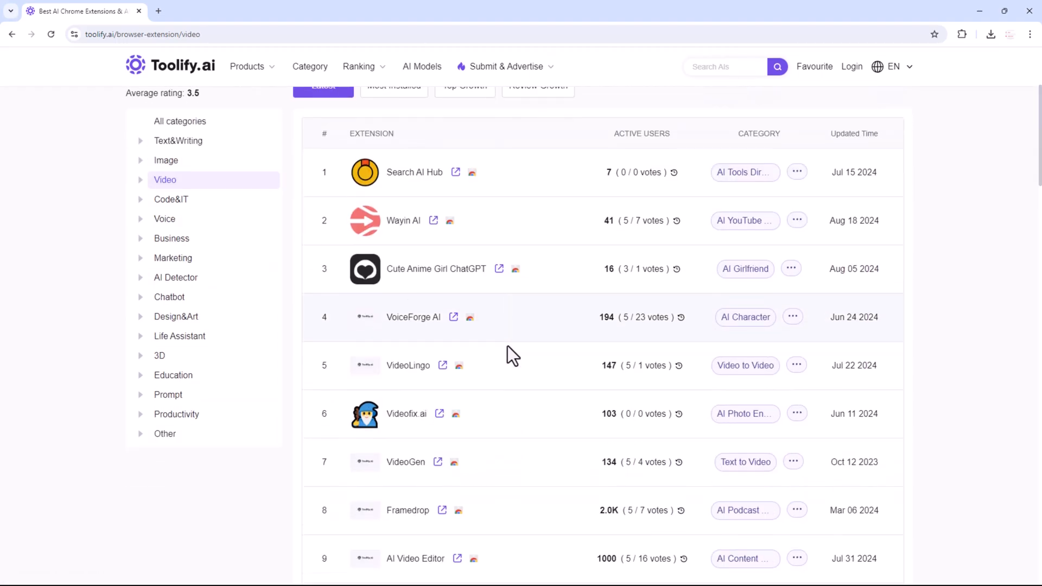
scroll("down", 3)
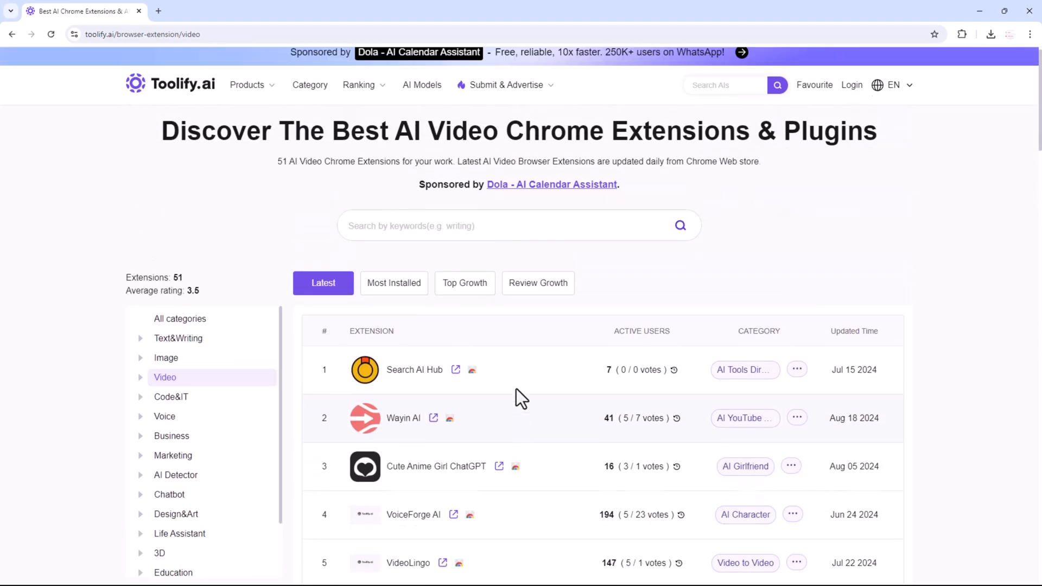
left_click(247, 94)
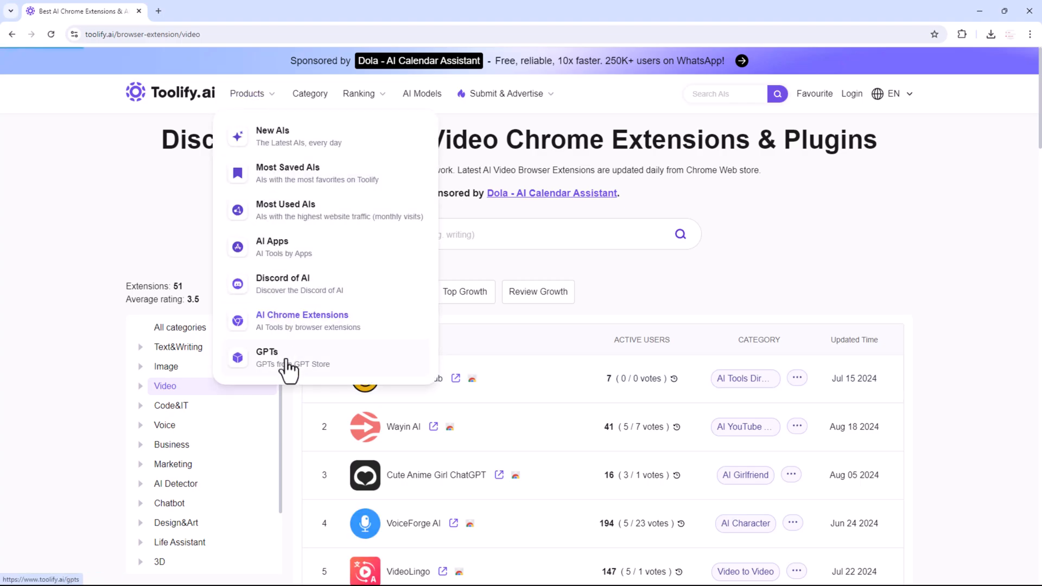
Step: Go to the GPTs directory and scroll through its GPT Store entries
left_click(267, 351)
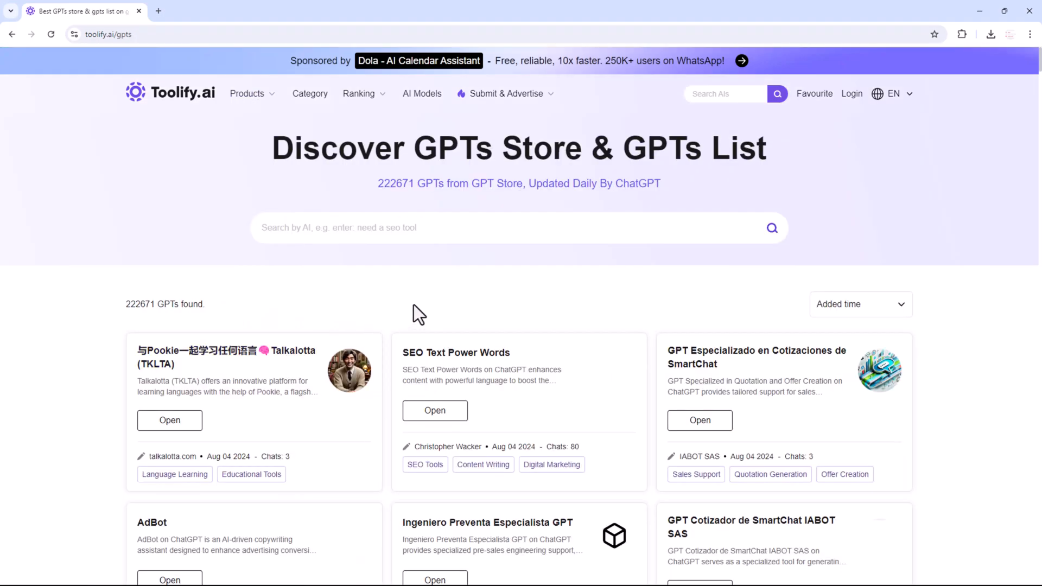
scroll("down", 3)
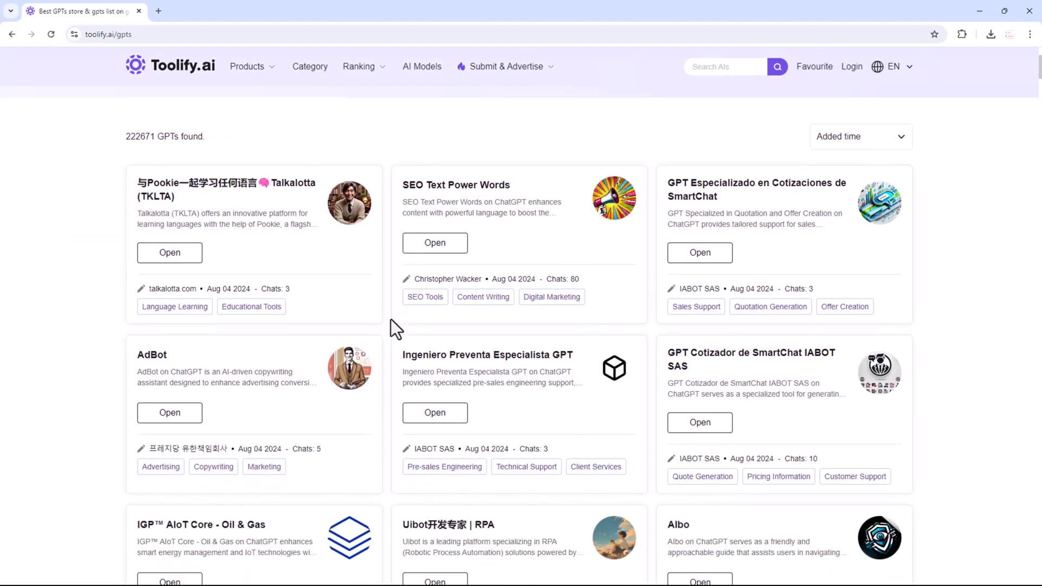
scroll("down", 3)
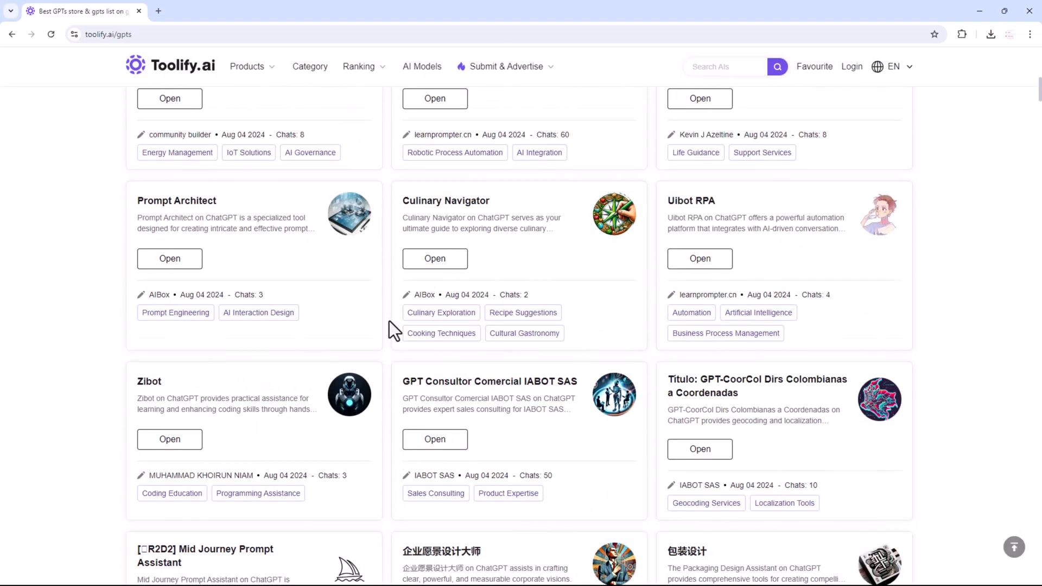
scroll("down", 3)
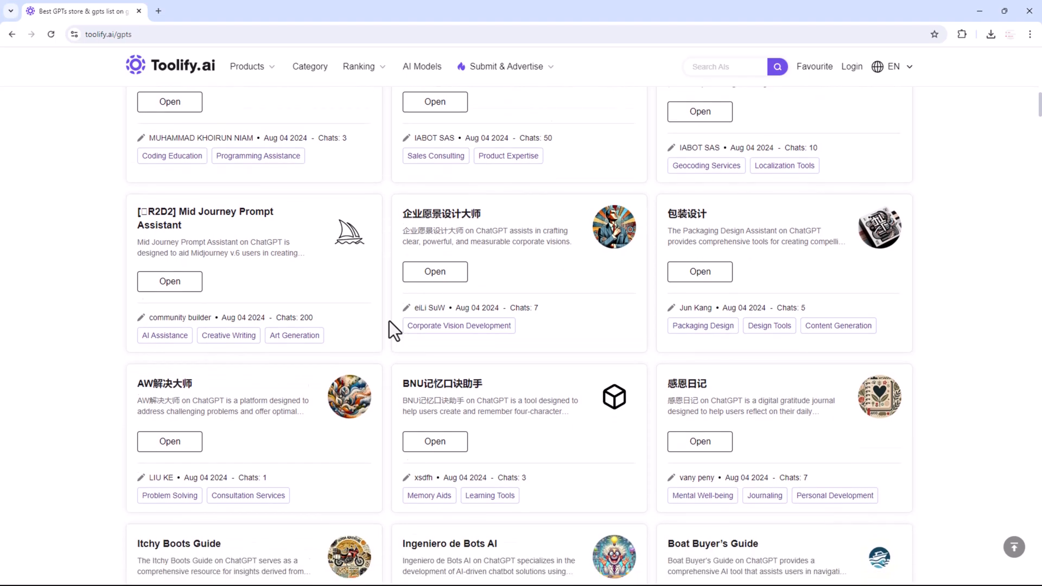
scroll("down", 3)
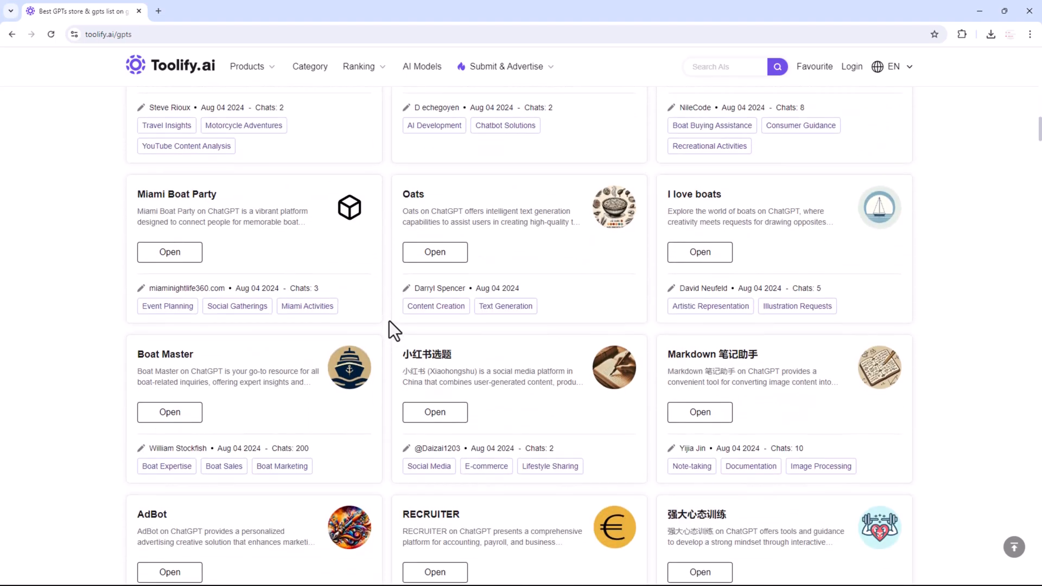
left_click(505, 93)
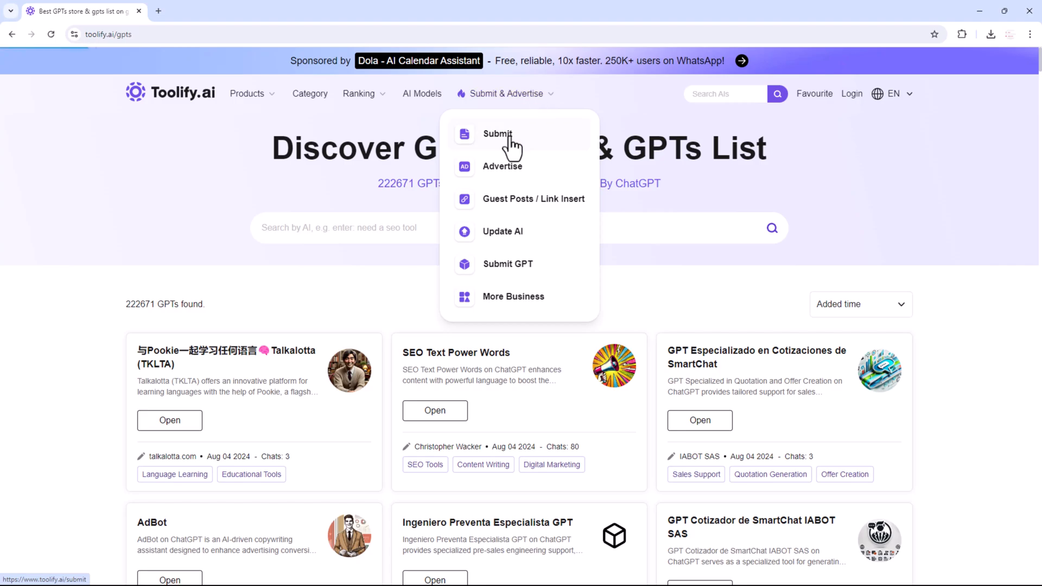
Step: Go to the Submit page and look through the tool submission form with name and website fields
left_click(497, 134)
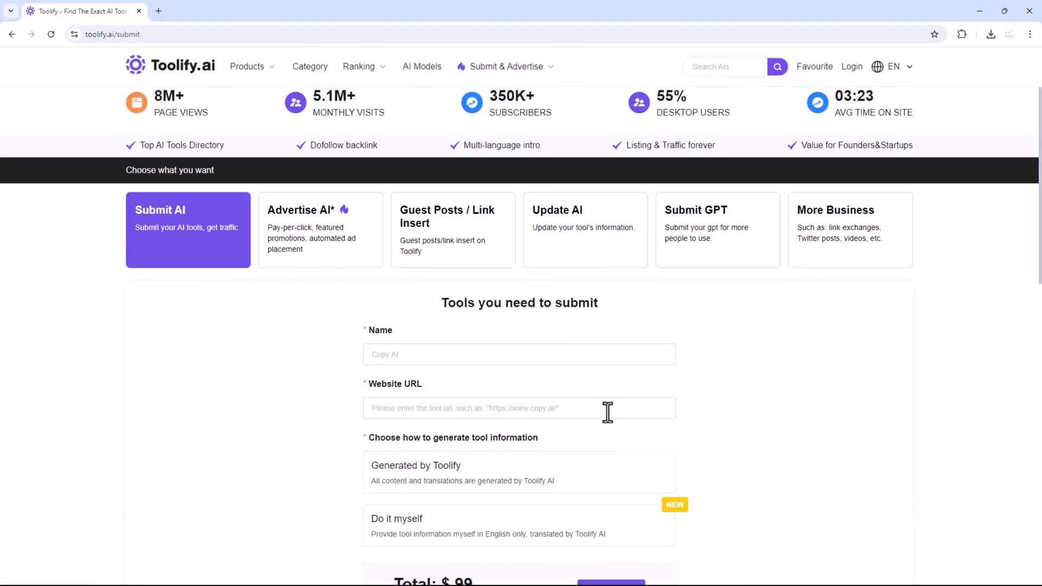
scroll("down", 3)
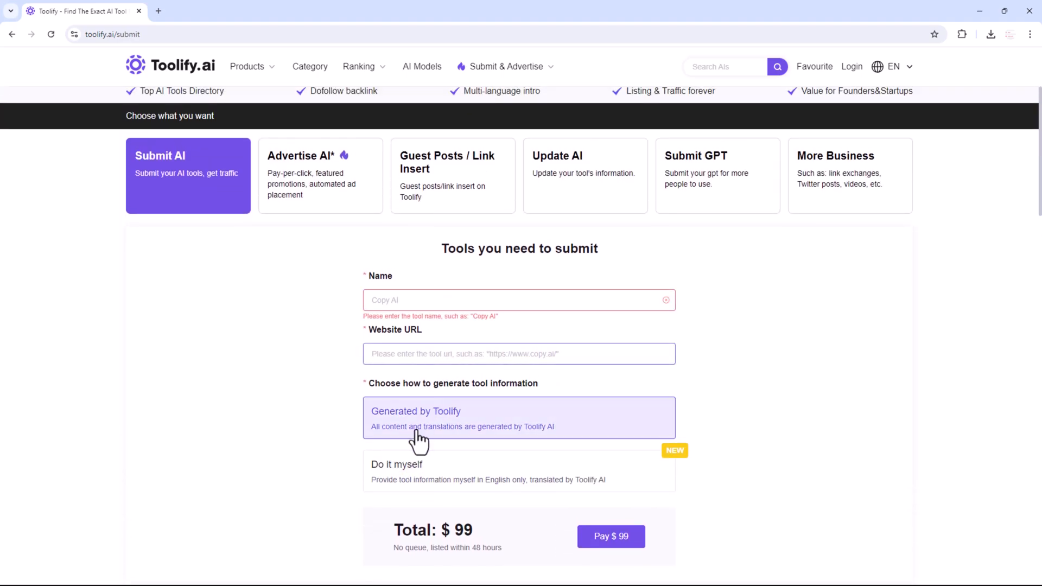
scroll("down", 3)
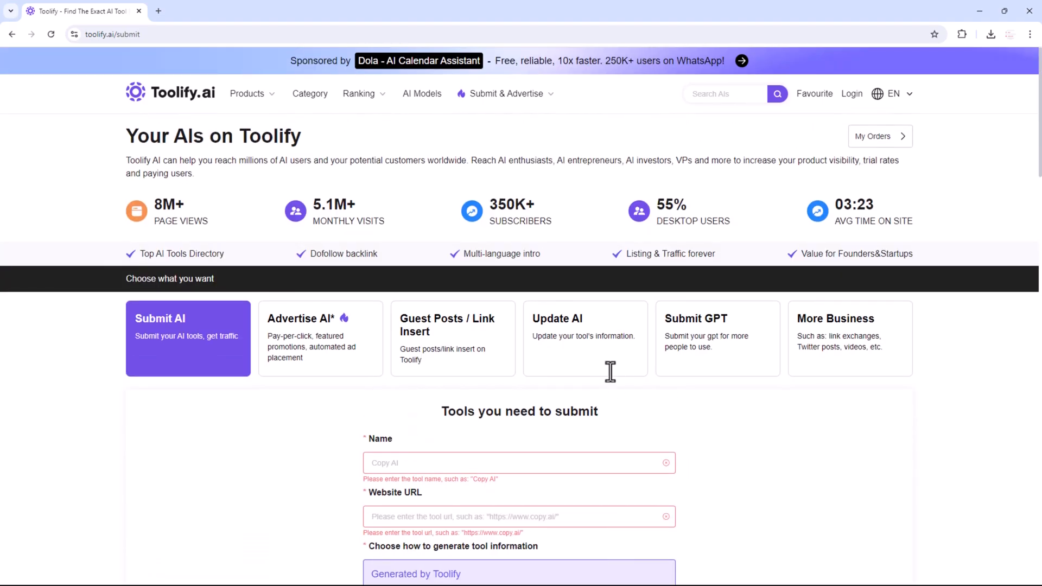
mouse_move(154, 107)
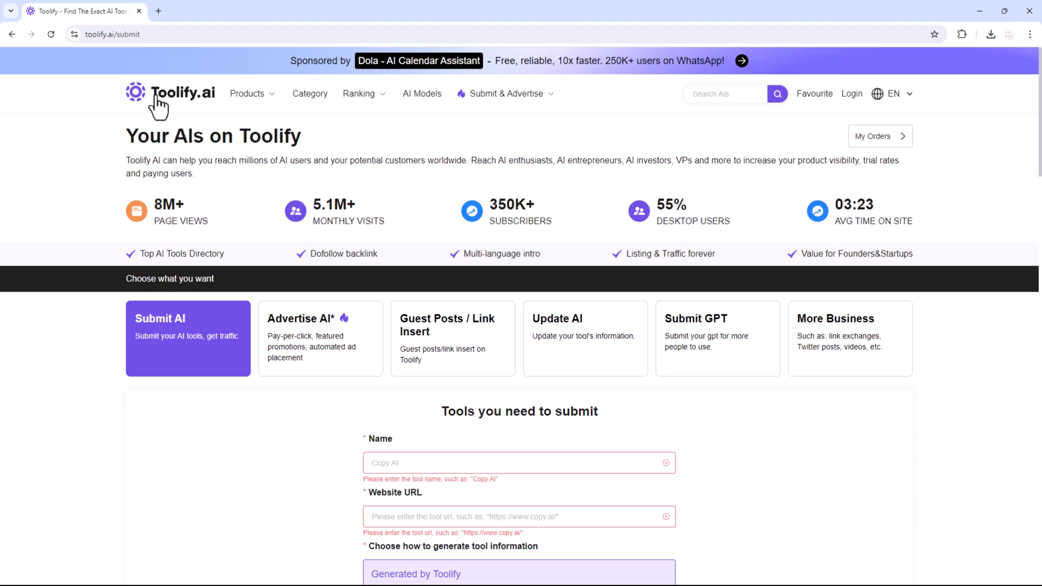
Step: Return to the homepage and browse the just-launched and monthly tool listings
left_click(174, 96)
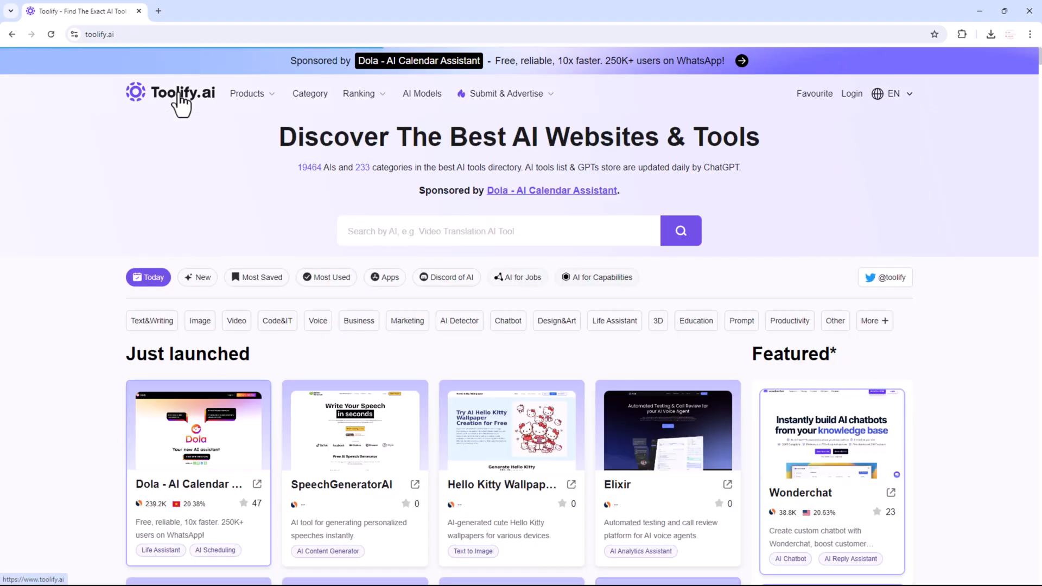
scroll("down", 3)
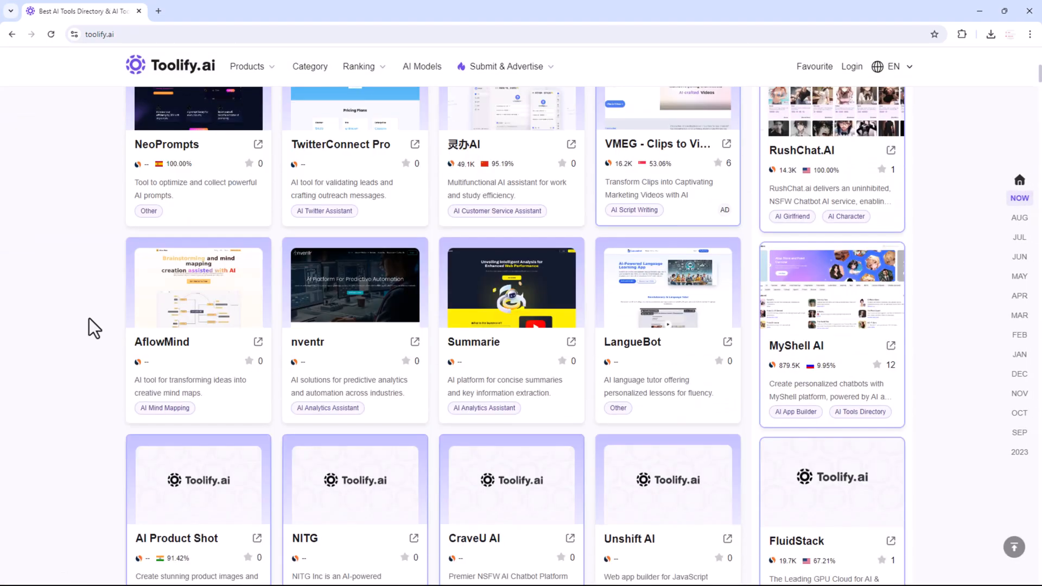
scroll("down", 3)
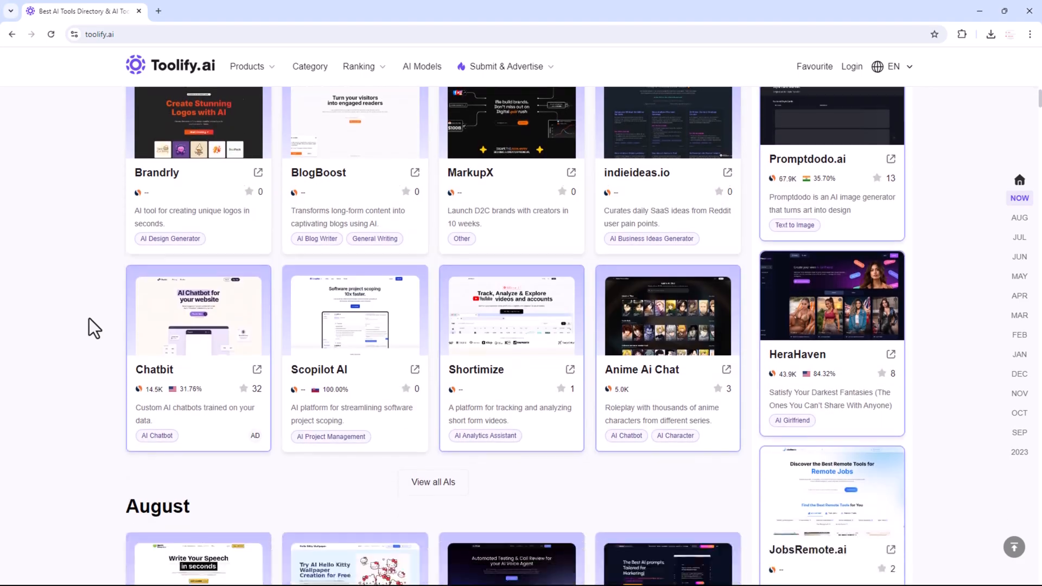
scroll("down", 3)
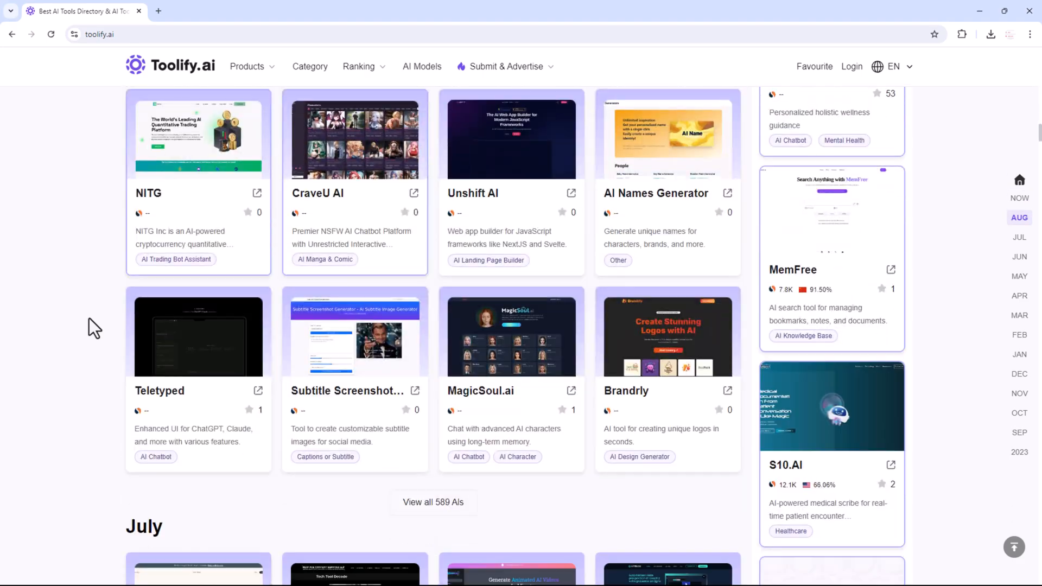
scroll("up", 3)
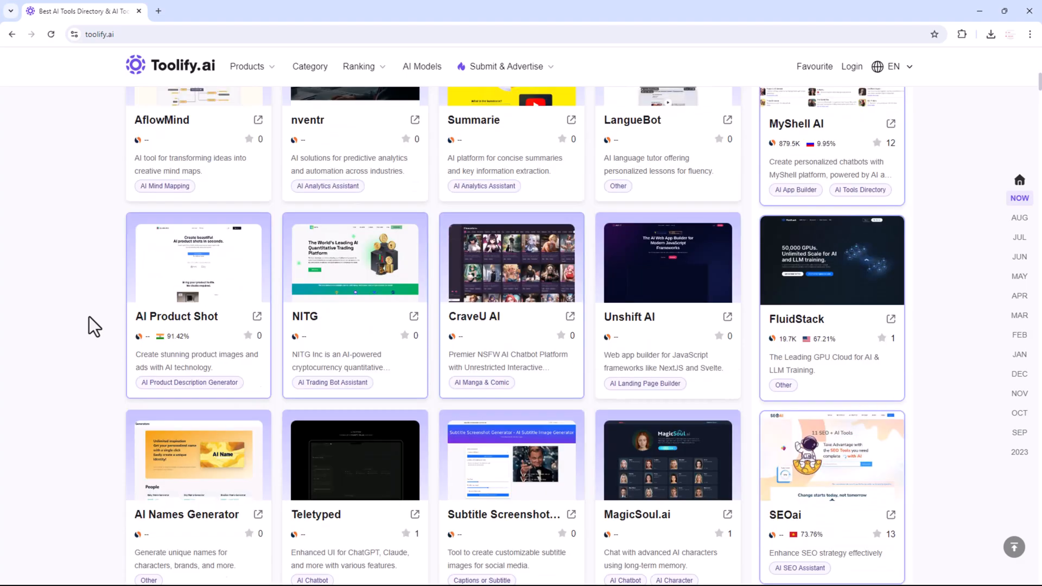